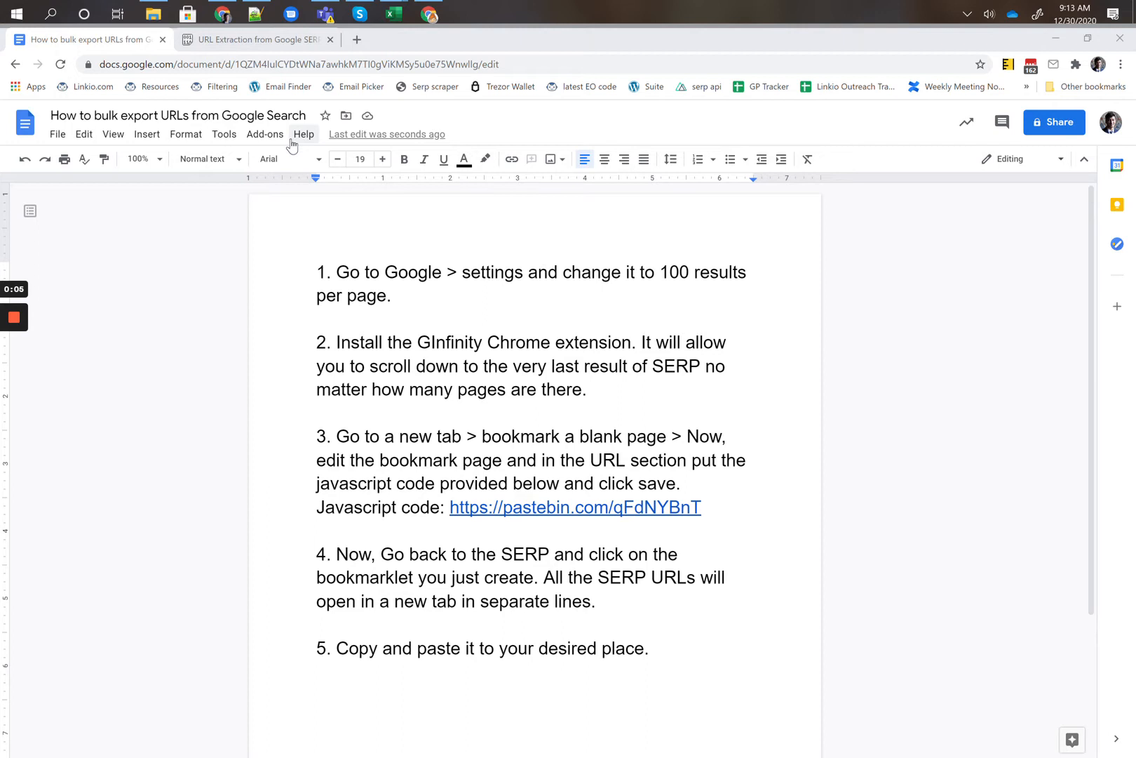
pyautogui.moveTo(293, 159)
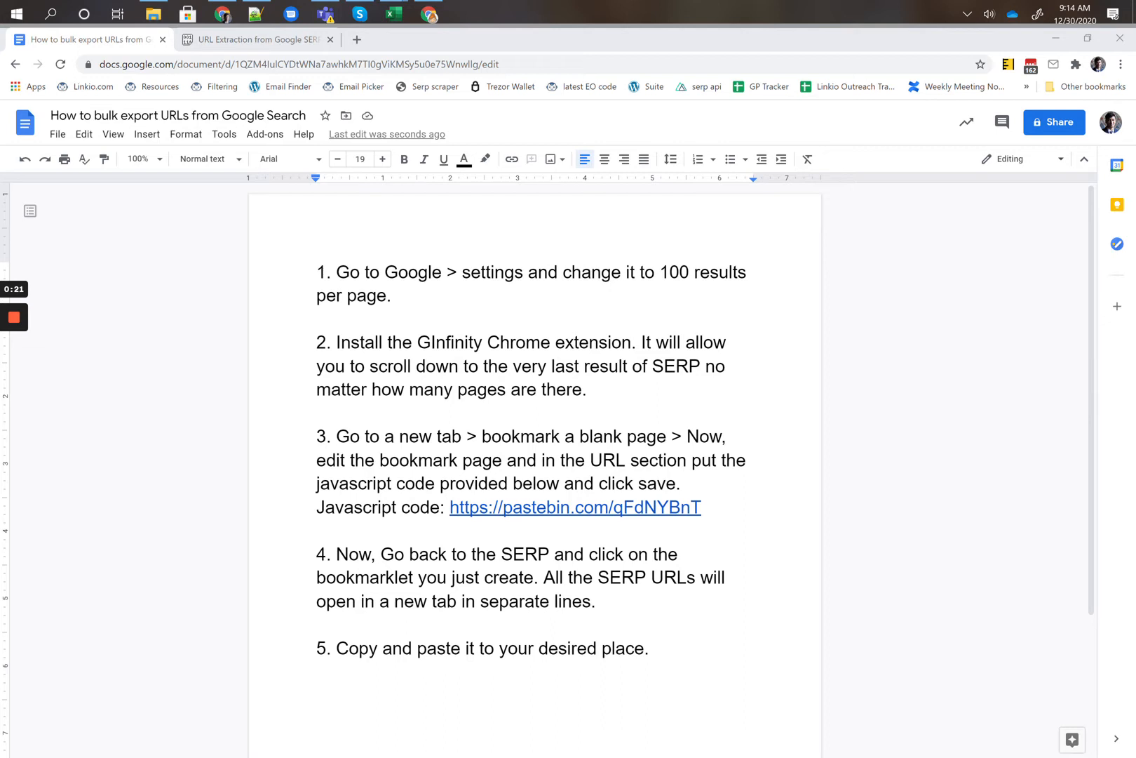
# Switch from the URL-export guide in Google Docs to the Chrome window showing Google's homepage.
pyautogui.press('alt+tab')
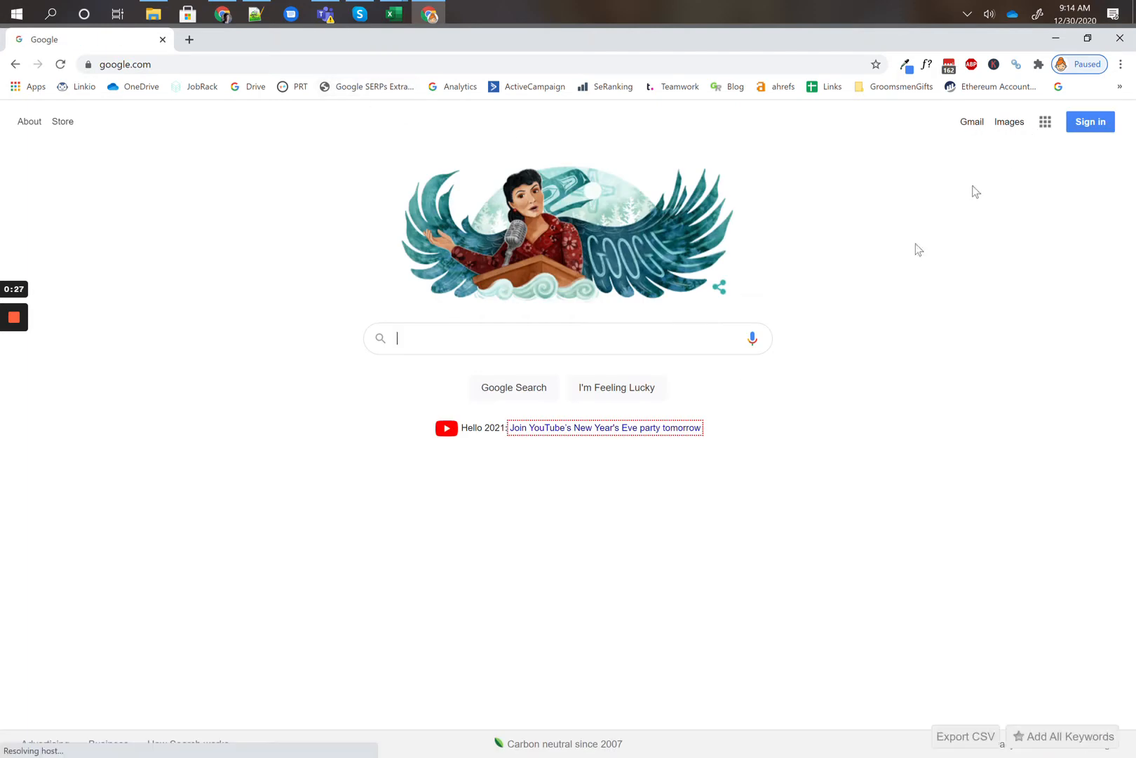
pyautogui.moveTo(862, 419)
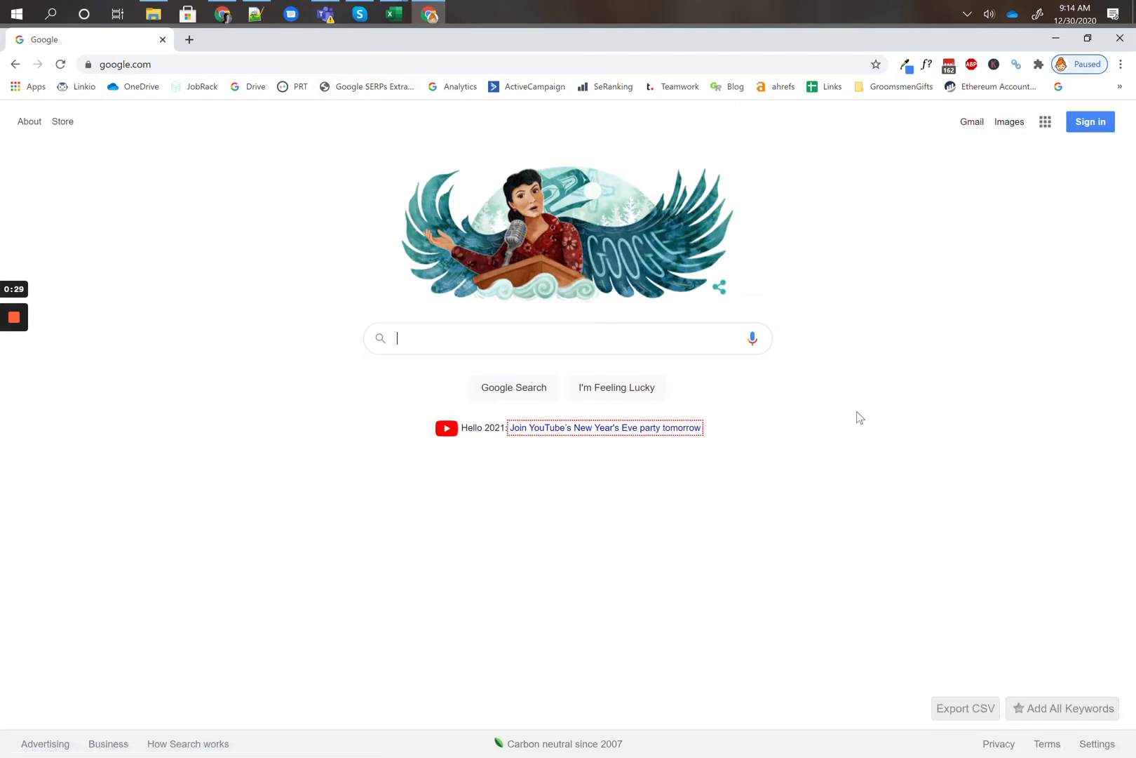
pyautogui.moveTo(566, 368)
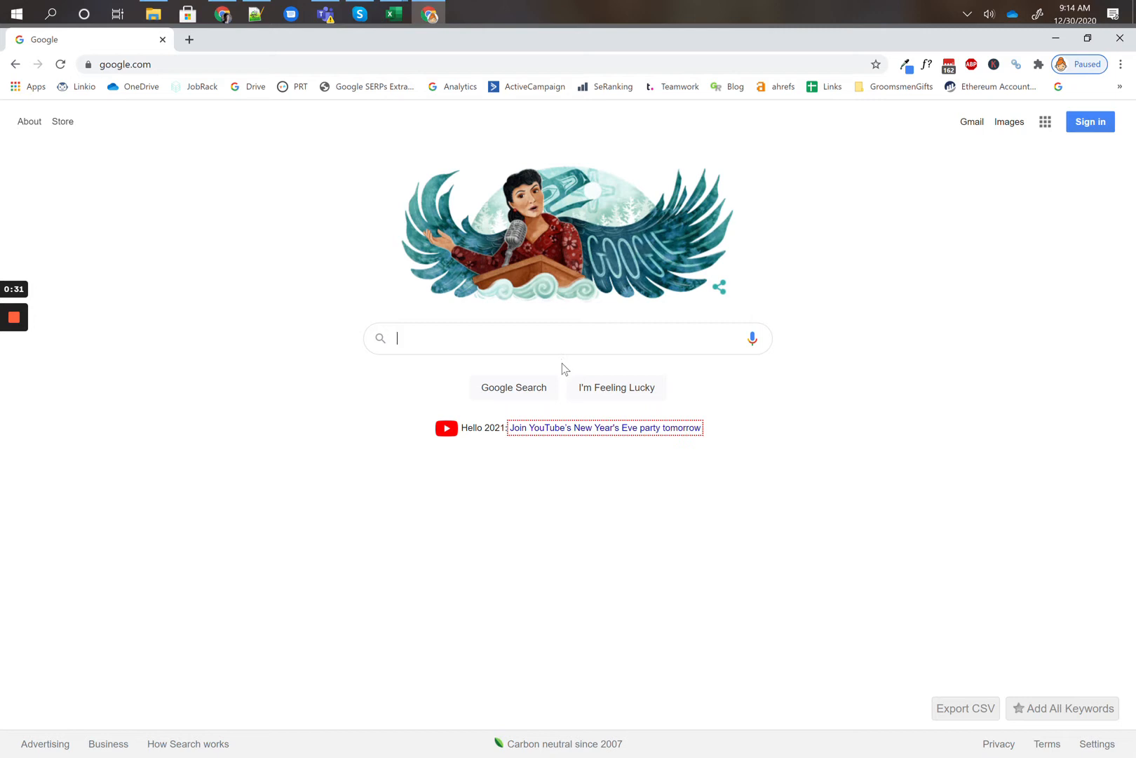
pyautogui.moveTo(602, 628)
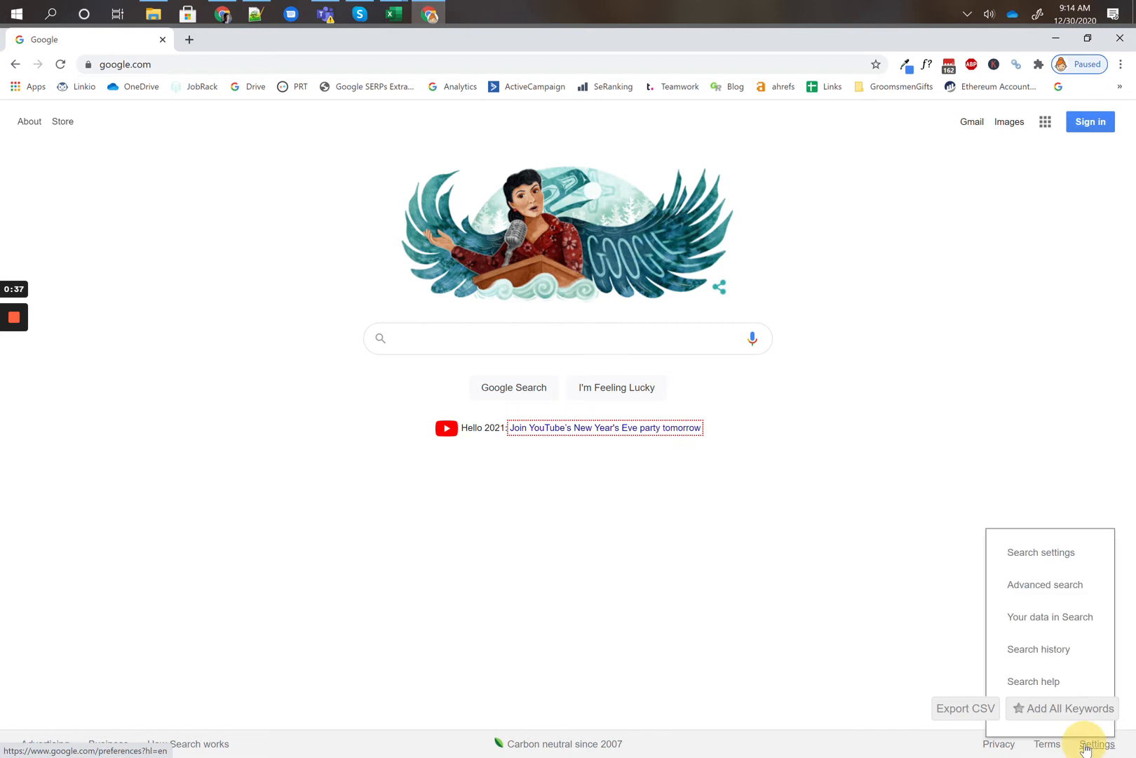
# Save Google search settings with Results per page set to 100 and dismiss the confirmation.
pyautogui.click(1040, 551)
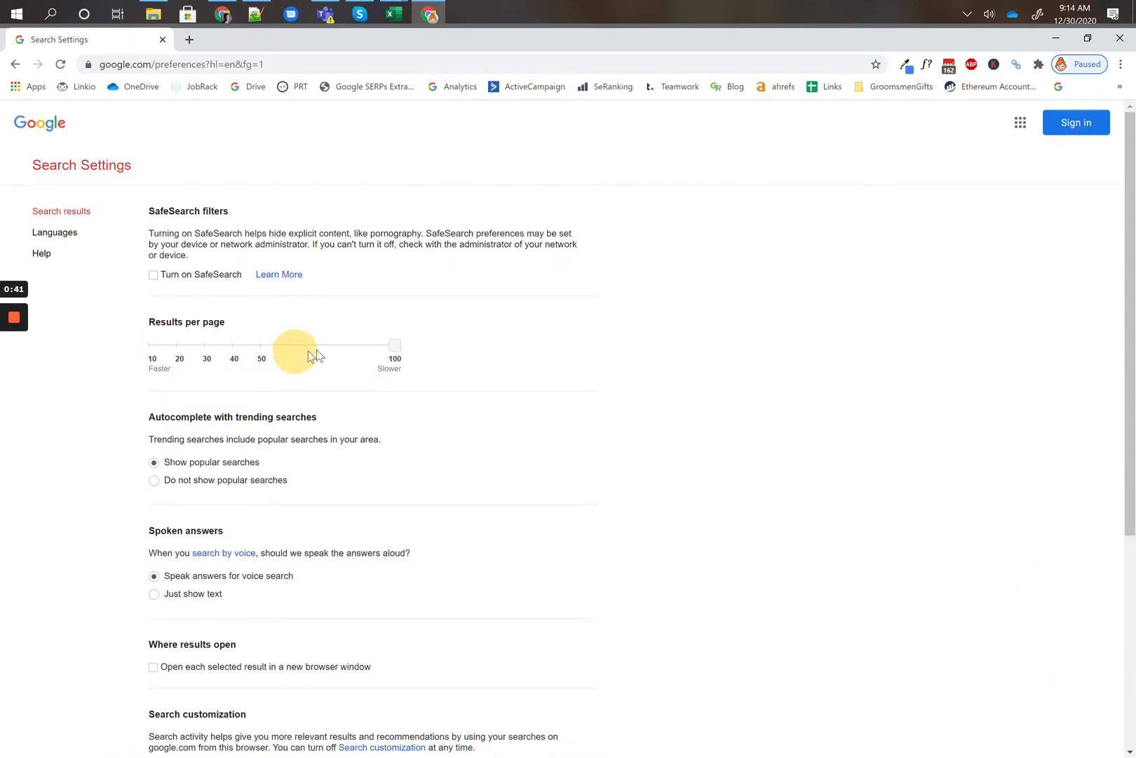
pyautogui.scroll(-3)
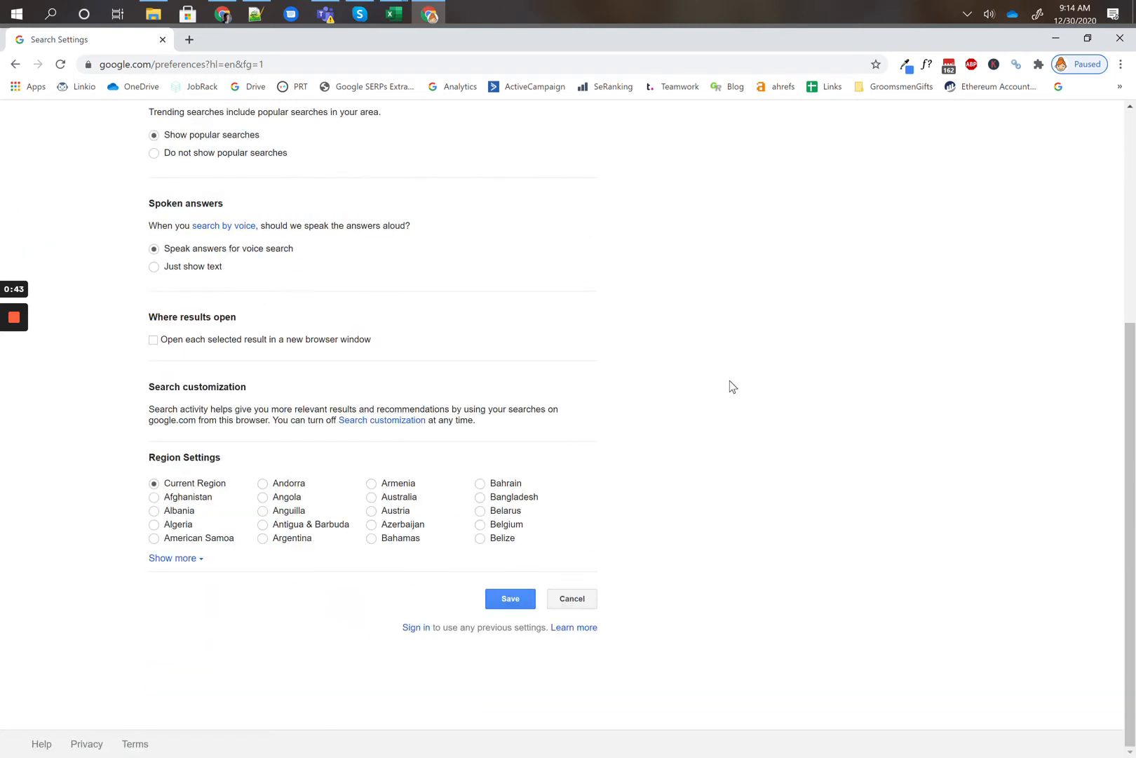
pyautogui.click(510, 599)
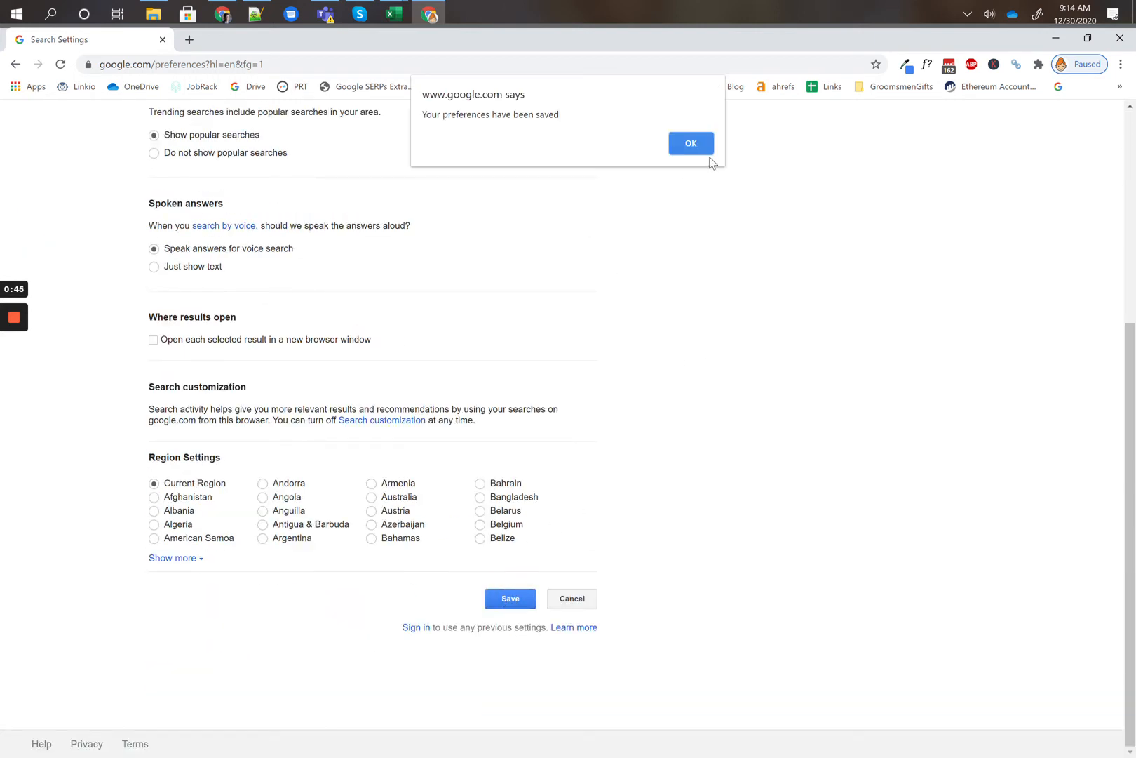
pyautogui.click(87, 39)
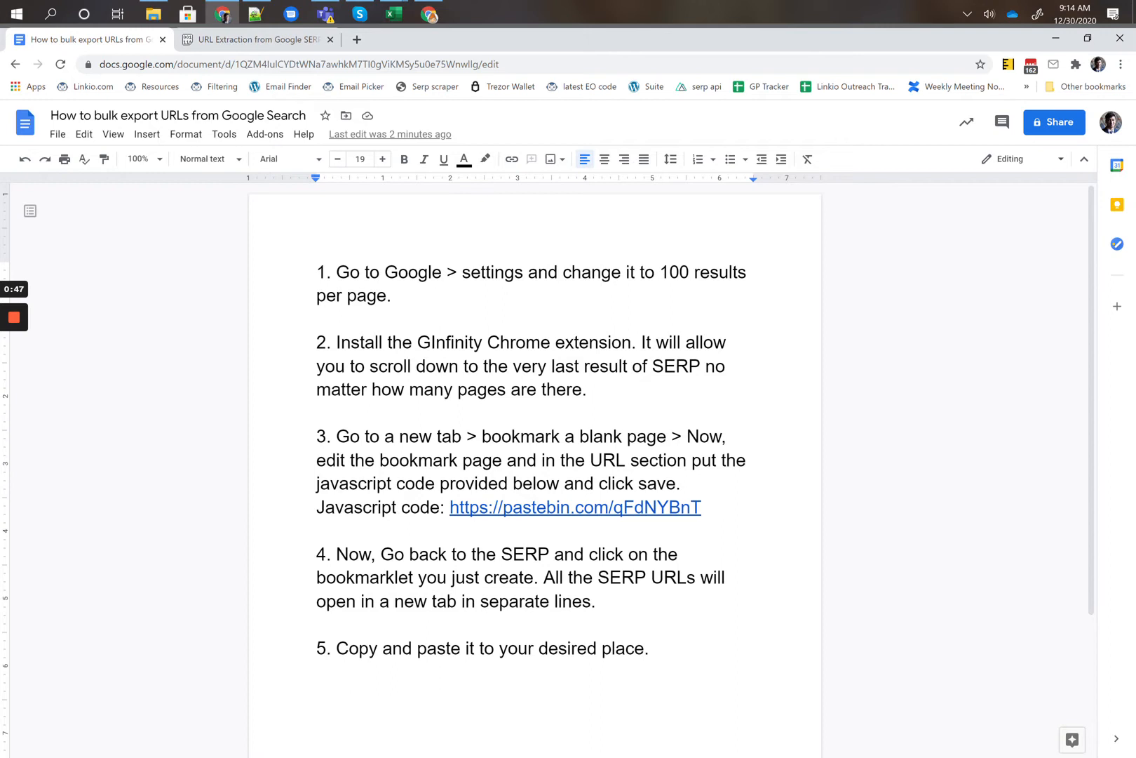
# Grab the GInfinity name from the doc, pass the robot check, and search for GInfinity.
pyautogui.doubleClick(449, 342)
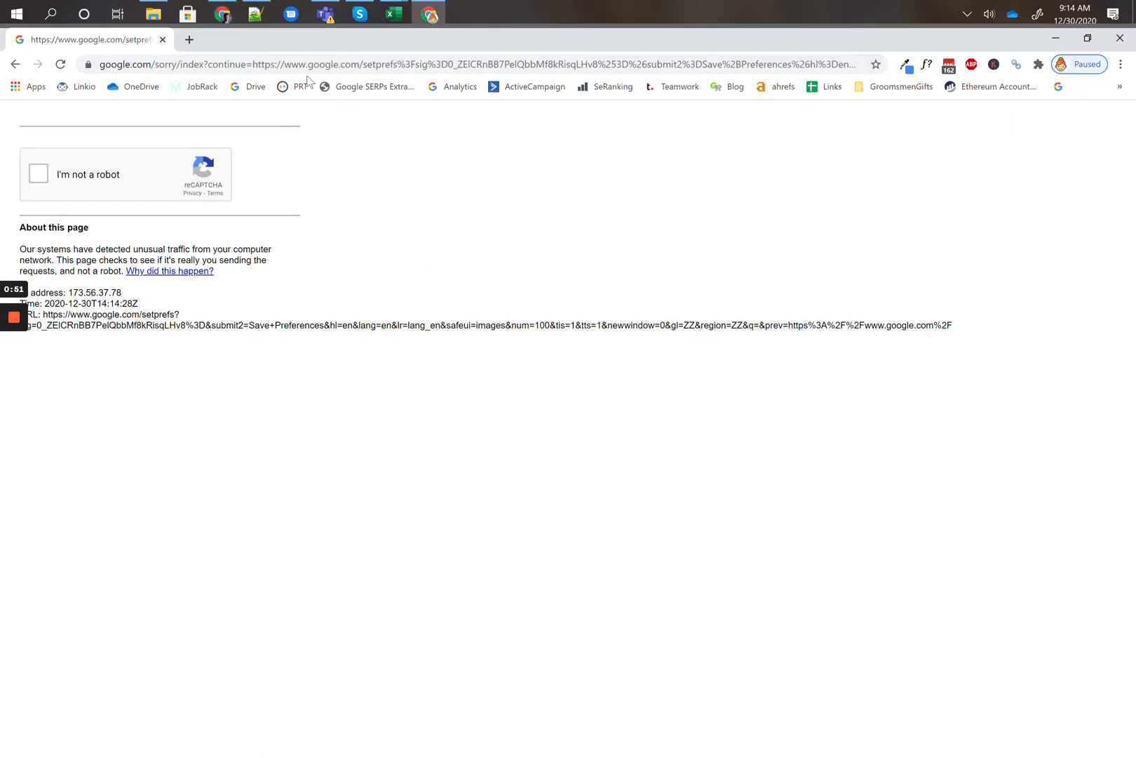
pyautogui.click(37, 174)
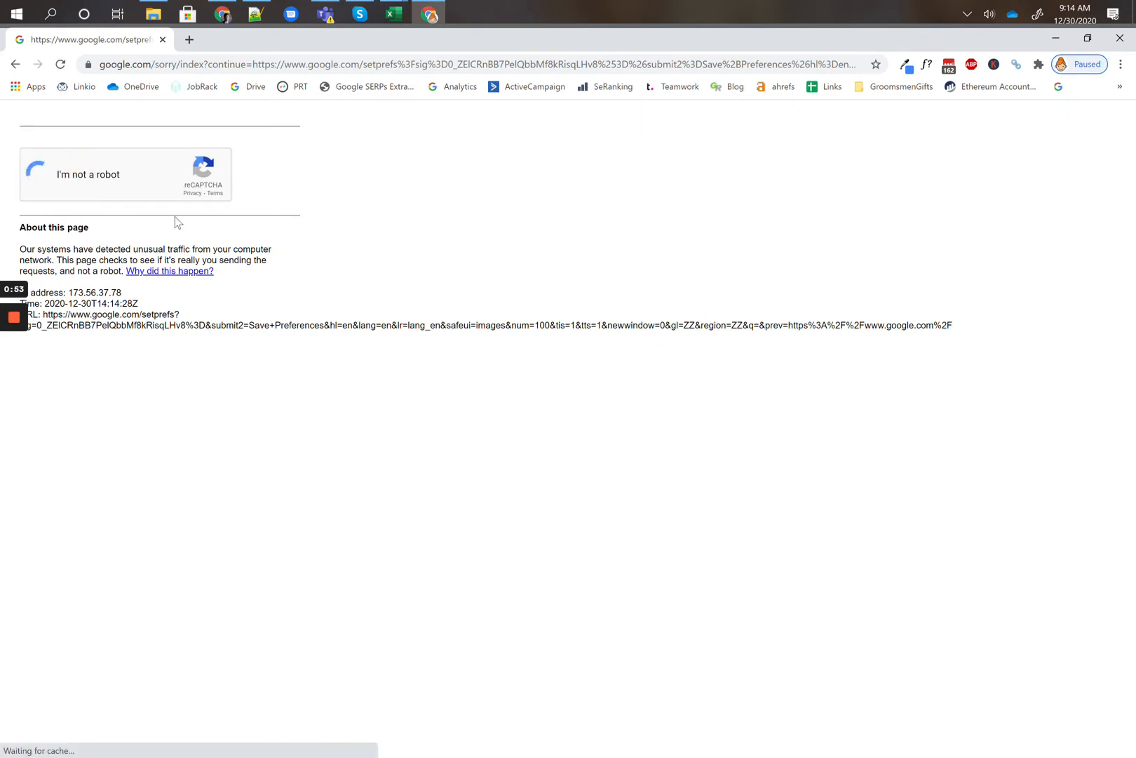
pyautogui.write('GInfinity')
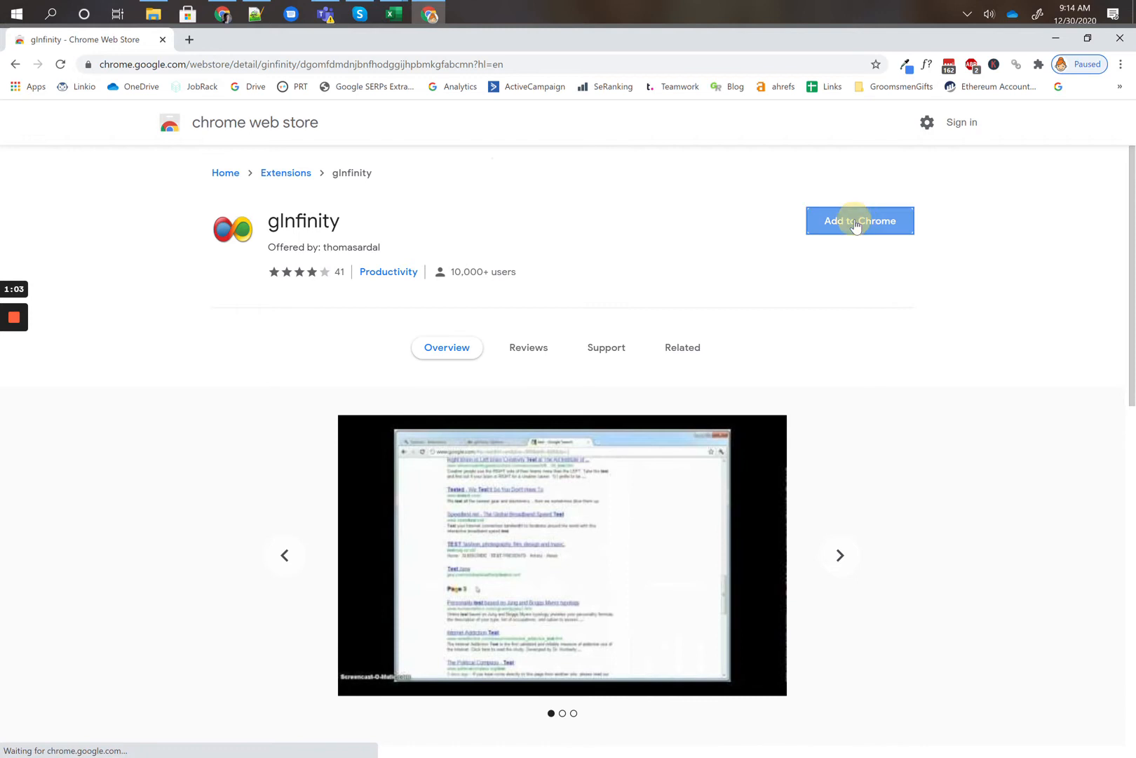
# Add the gInfinity extension to Chrome and save its options with Google infinite scroll enabled.
pyautogui.click(859, 221)
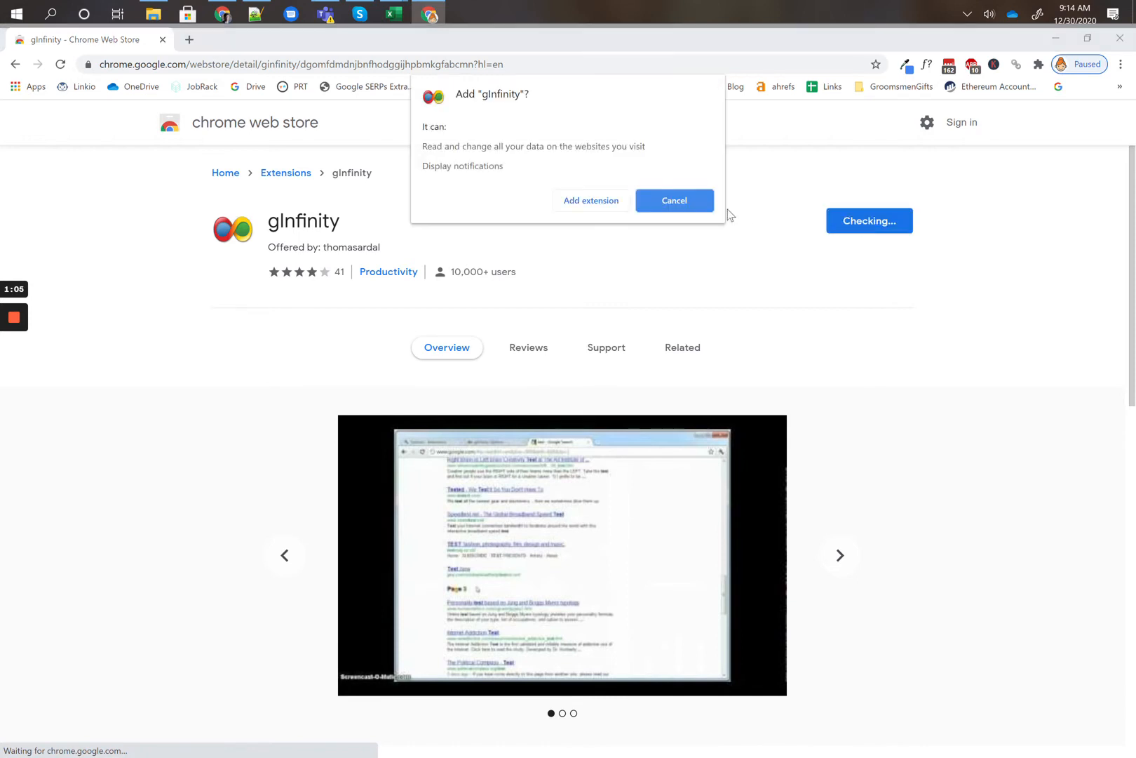
pyautogui.click(674, 200)
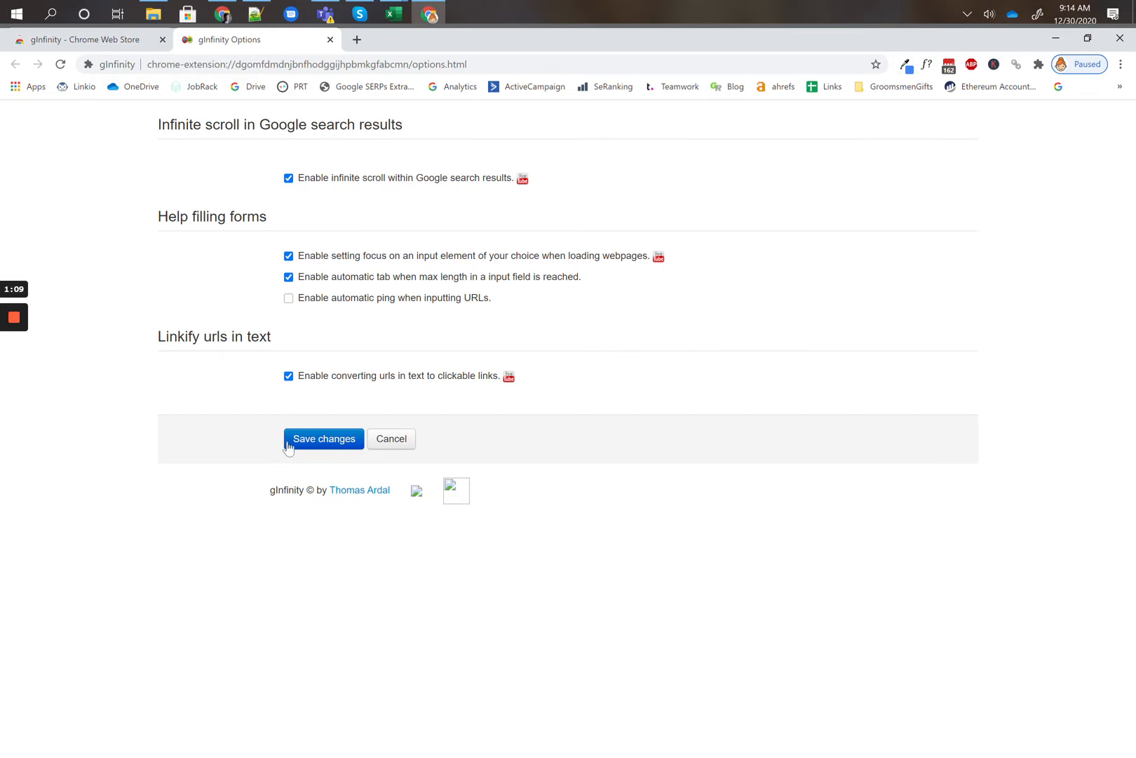
pyautogui.moveTo(392, 439)
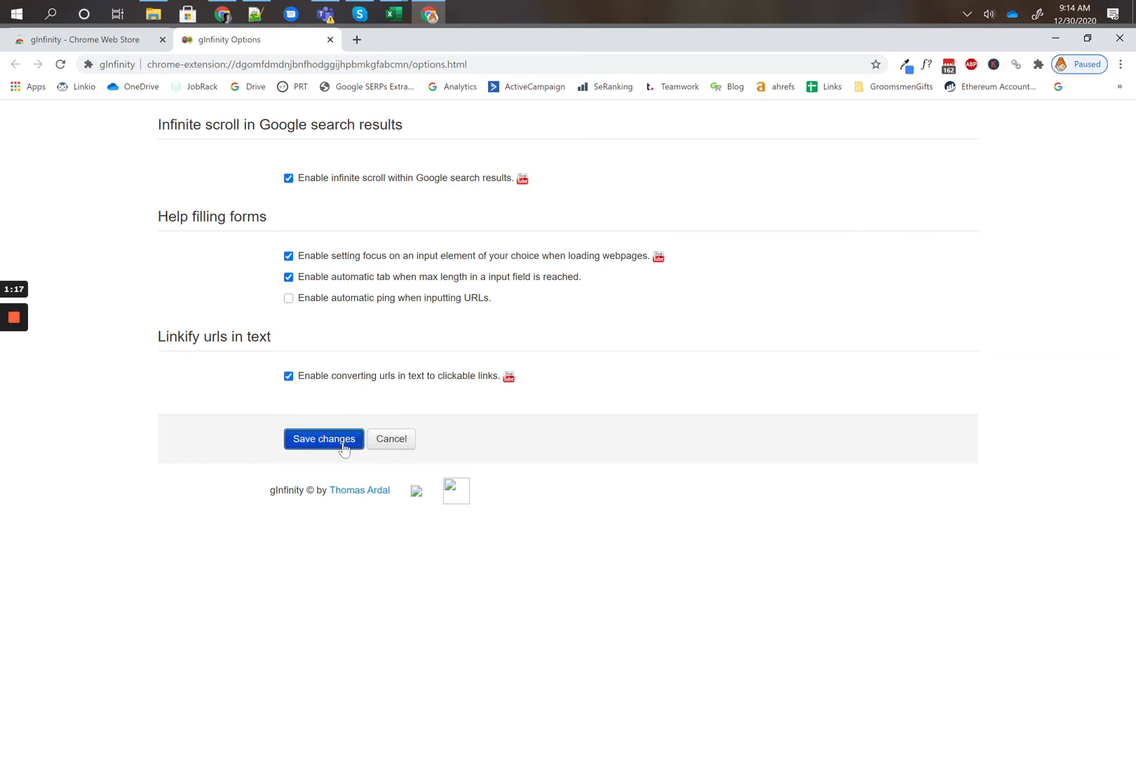
pyautogui.click(87, 39)
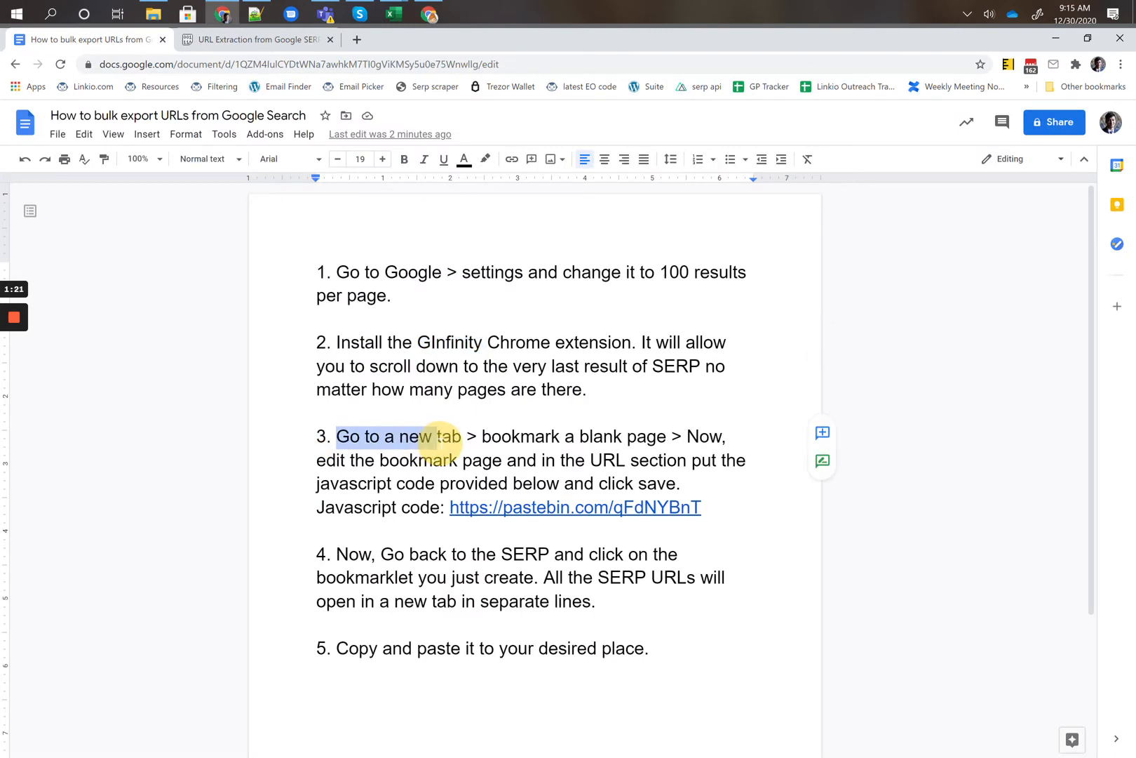
pyautogui.moveTo(435, 436); pyautogui.dragTo(656, 436)
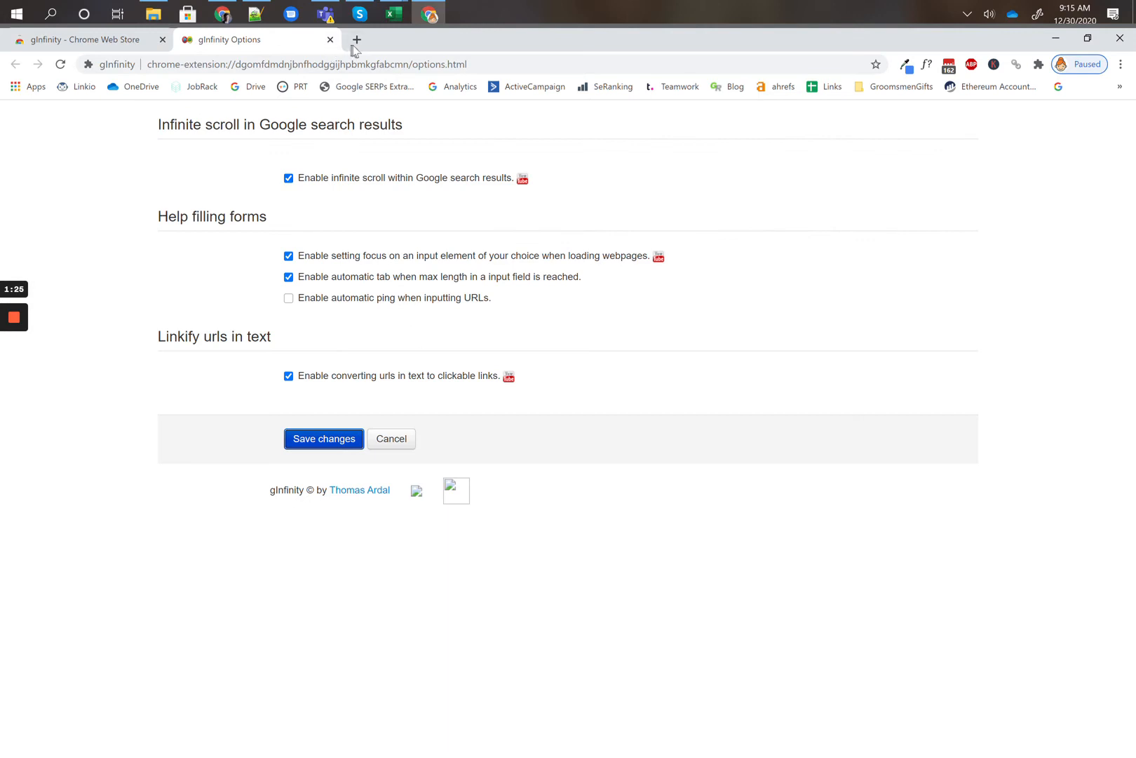
# Bookmark a blank new tab on the bookmarks bar, named 'Extract SERP'.
pyautogui.click(355, 40)
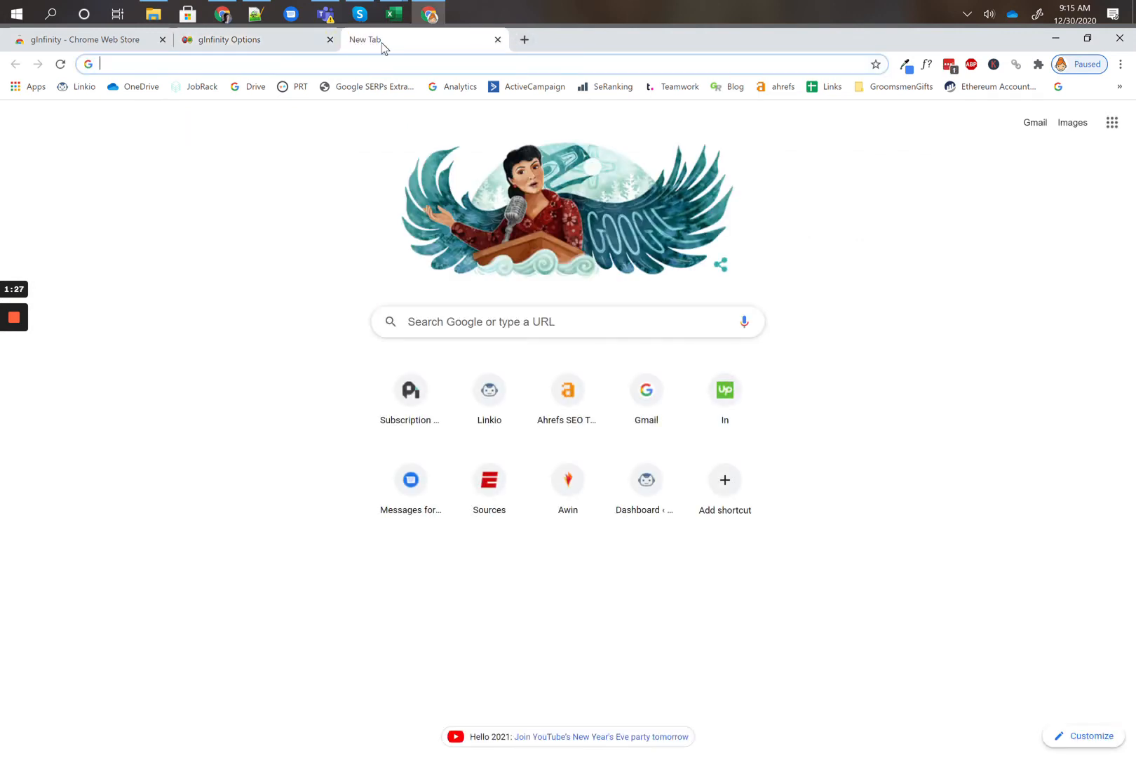
pyautogui.moveTo(876, 64)
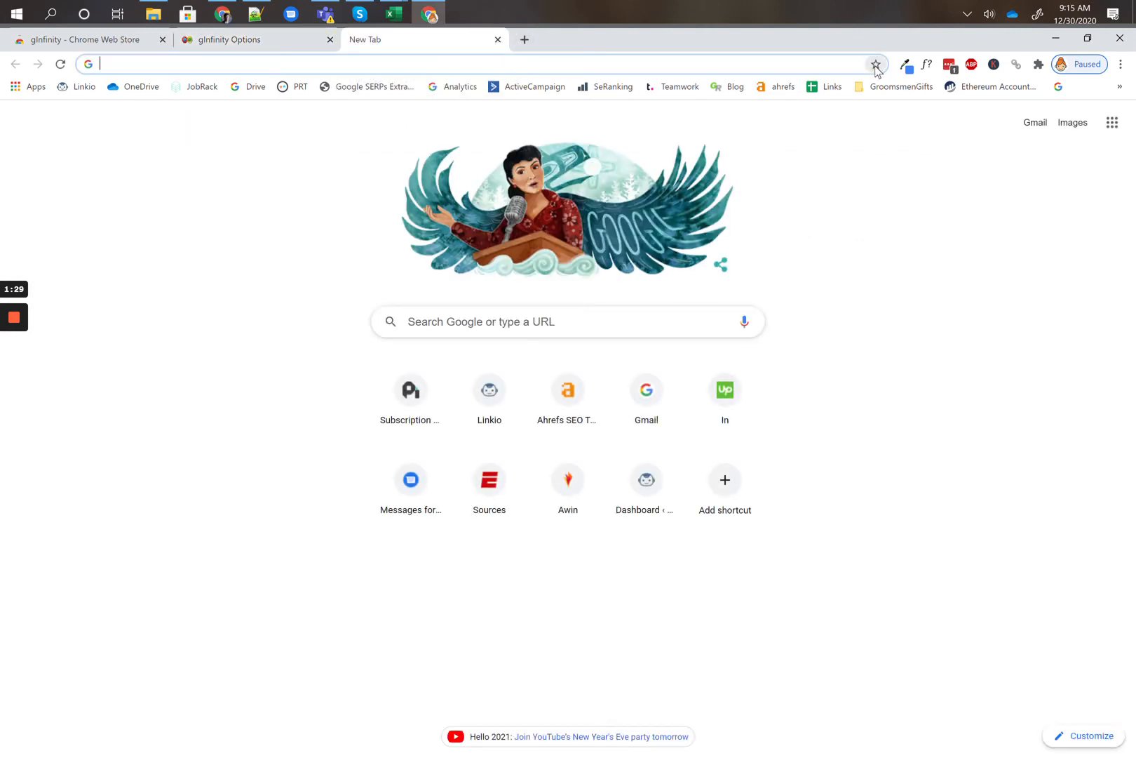
pyautogui.click(876, 64)
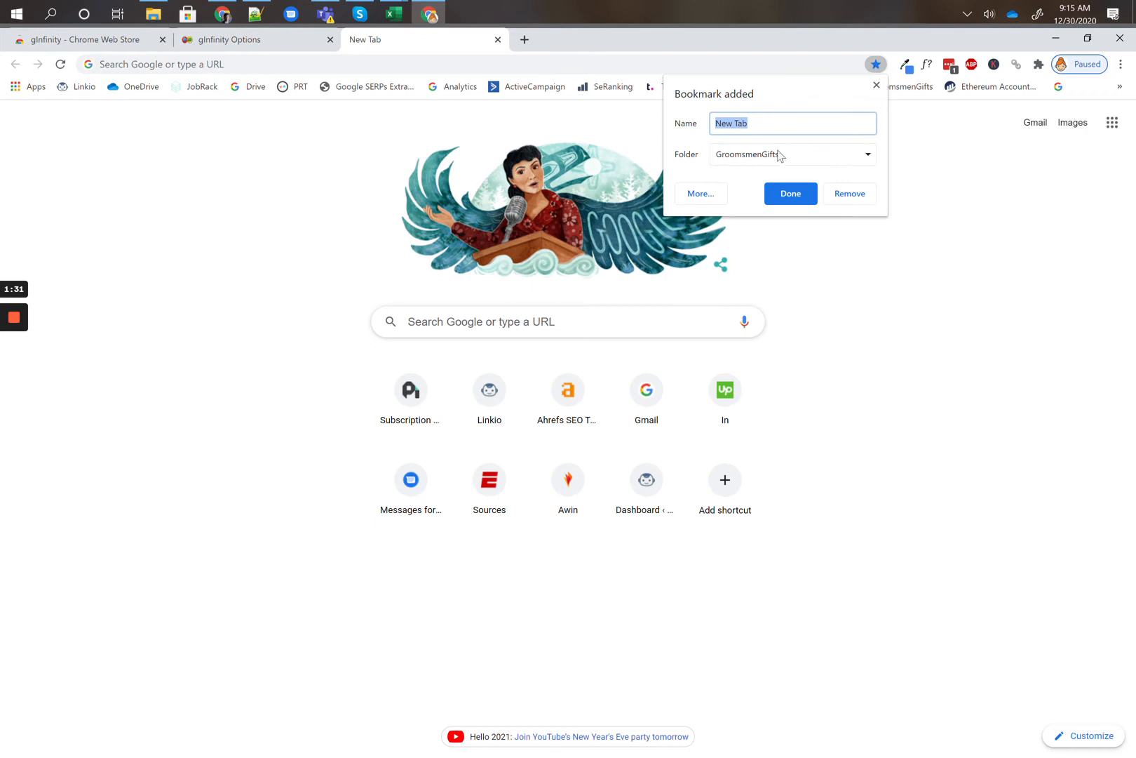
pyautogui.click(792, 155)
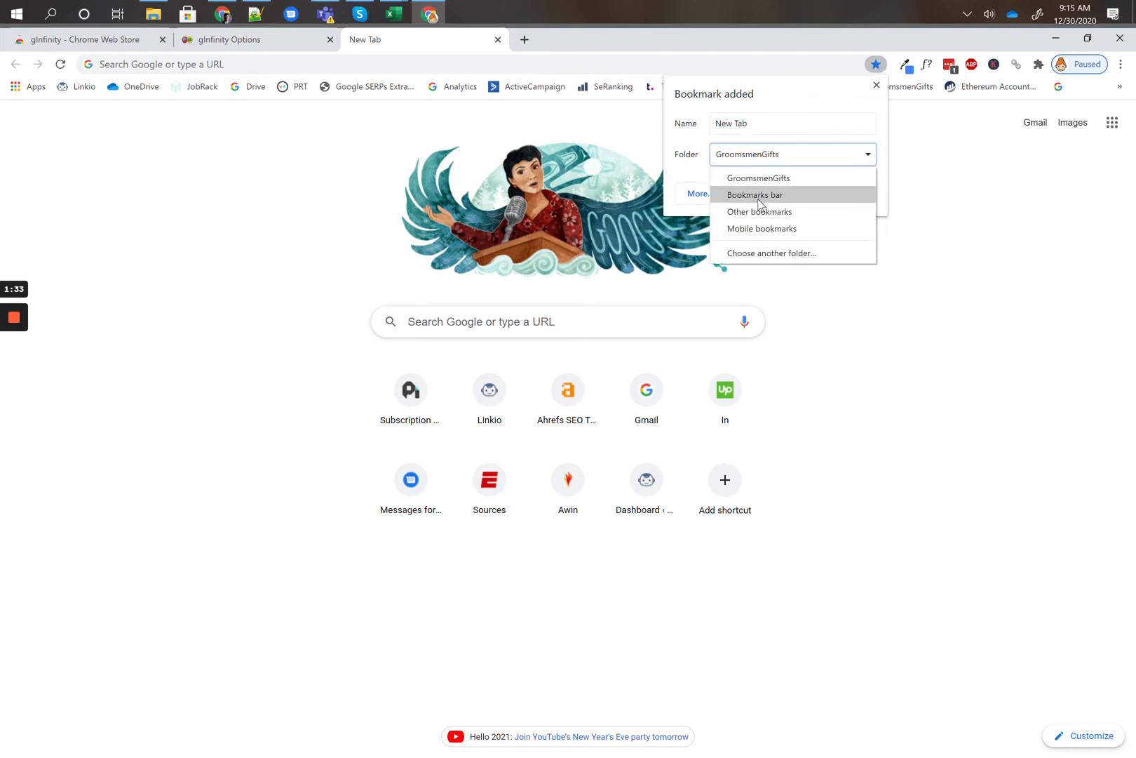
pyautogui.click(755, 194)
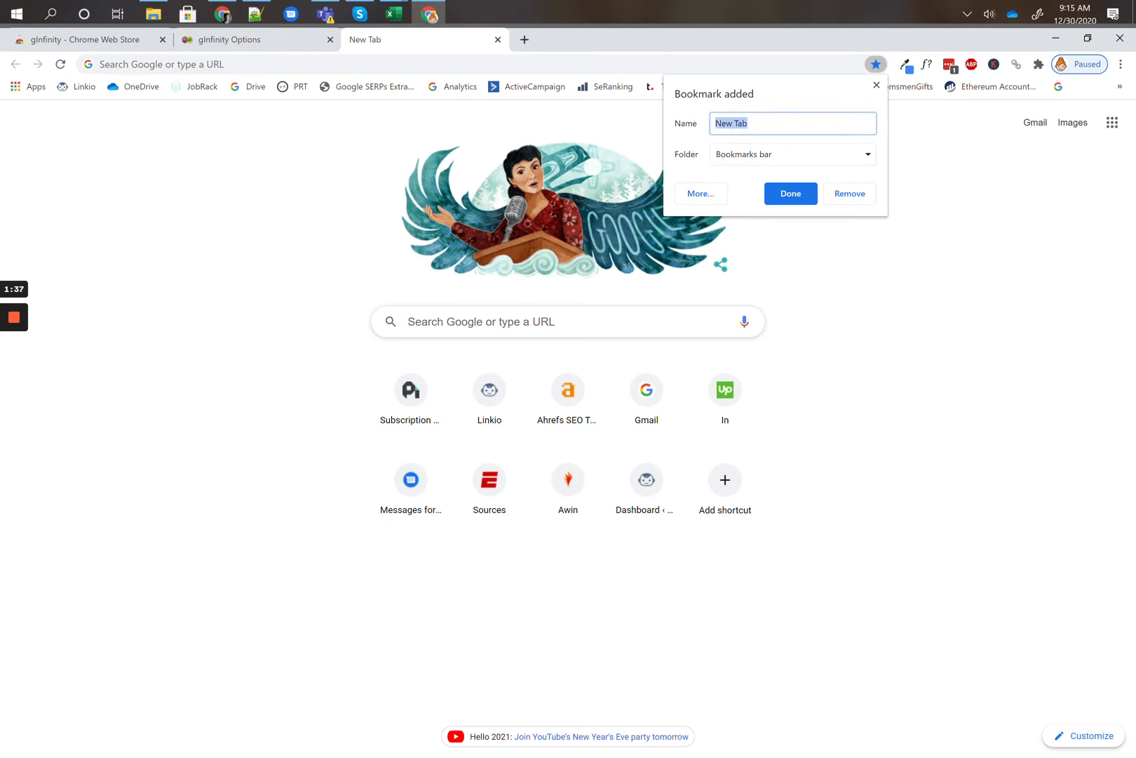
pyautogui.write('Extract SER')
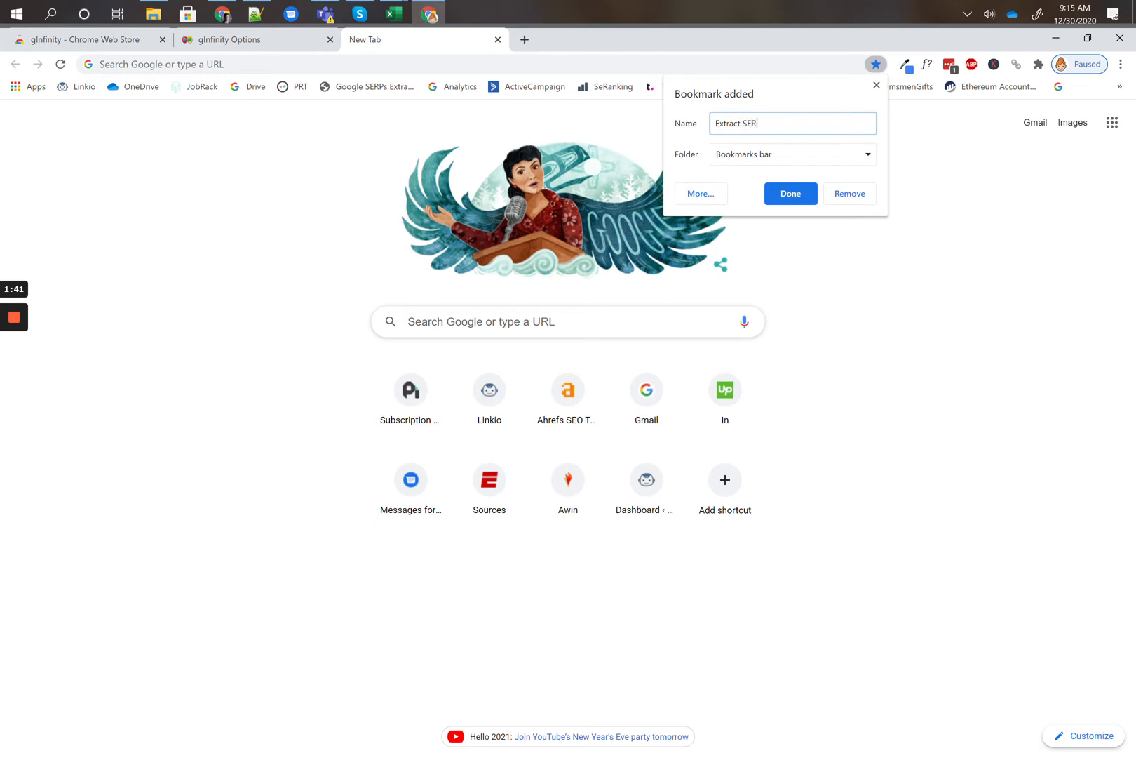
pyautogui.click(790, 194)
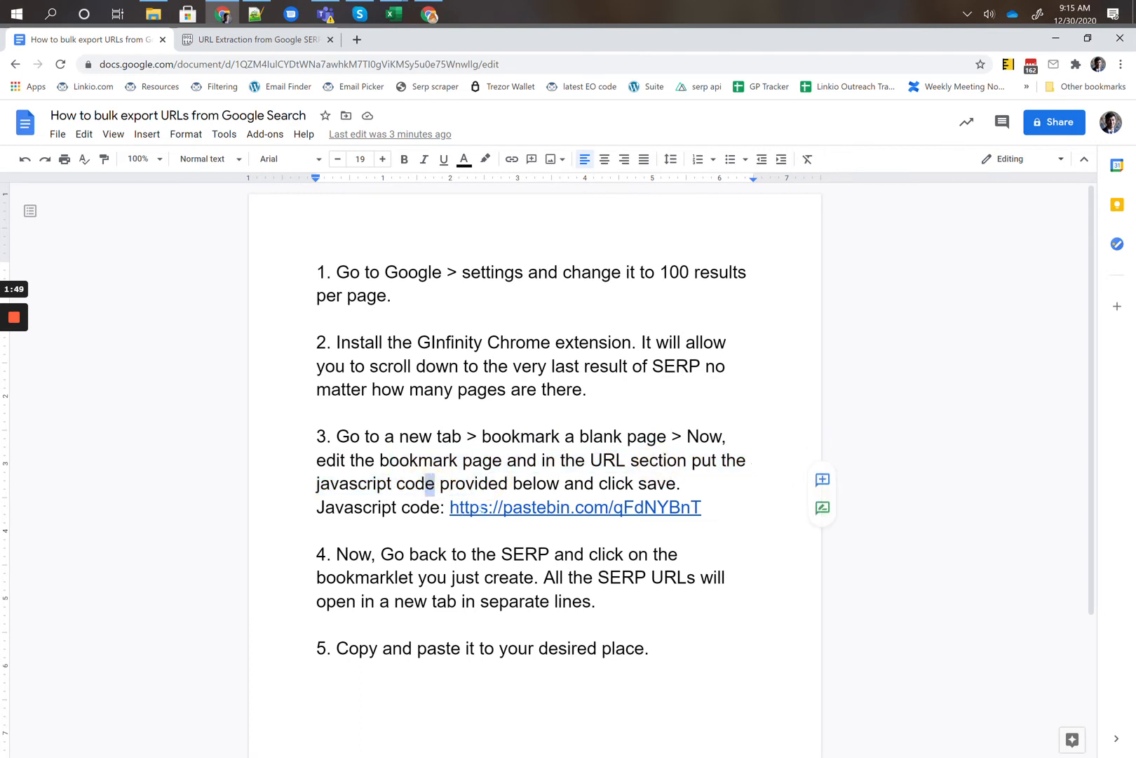
pyautogui.click(574, 508)
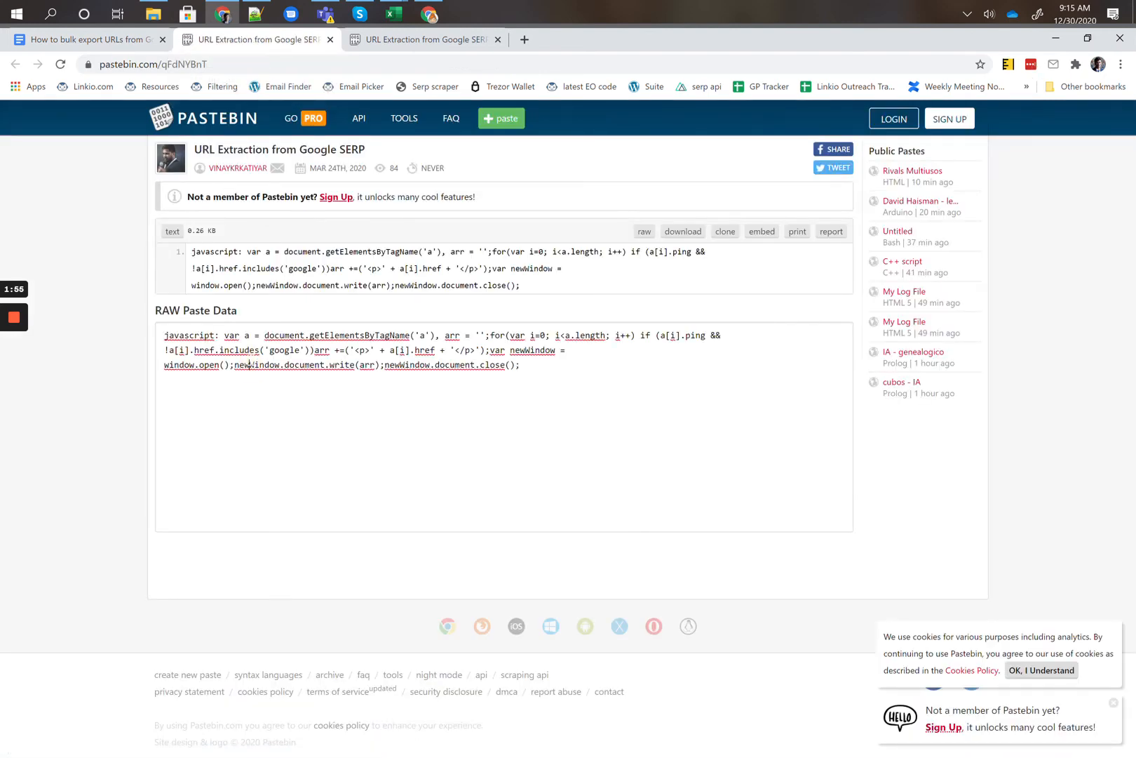
# Copy the Pastebin raw extraction script into the Extract SERP bookmark's URL field.
pyautogui.tripleClick(341, 350)
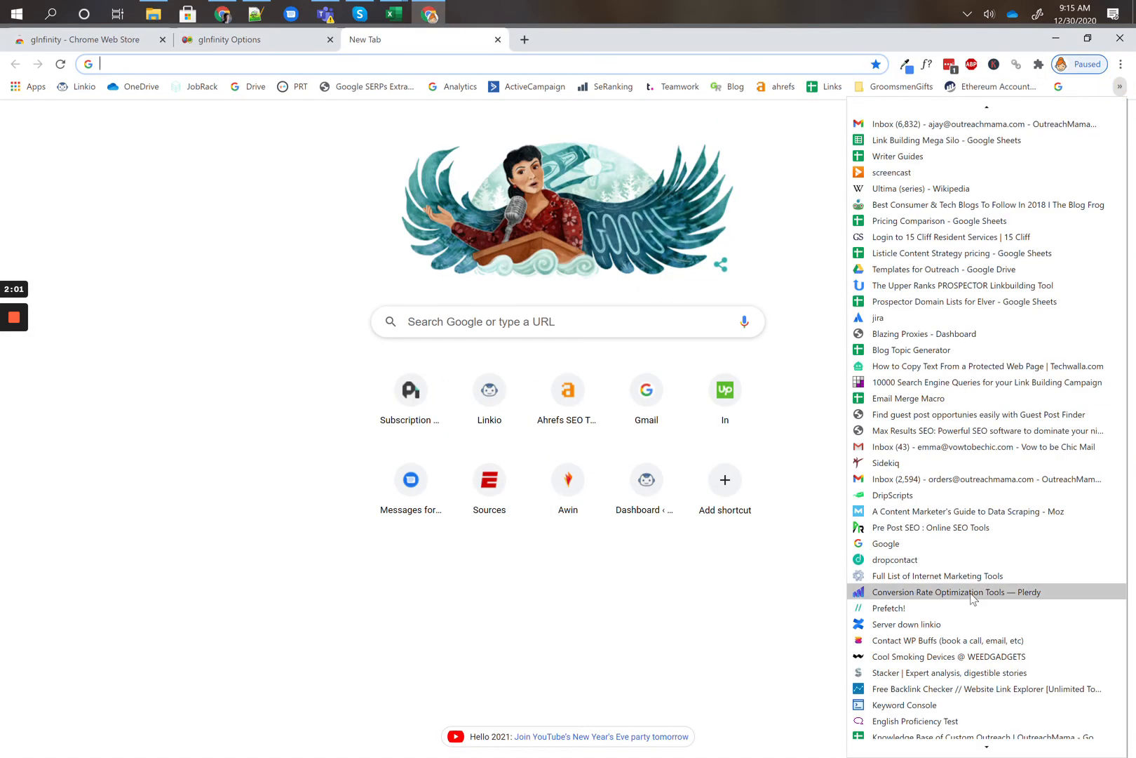
pyautogui.scroll(-3)
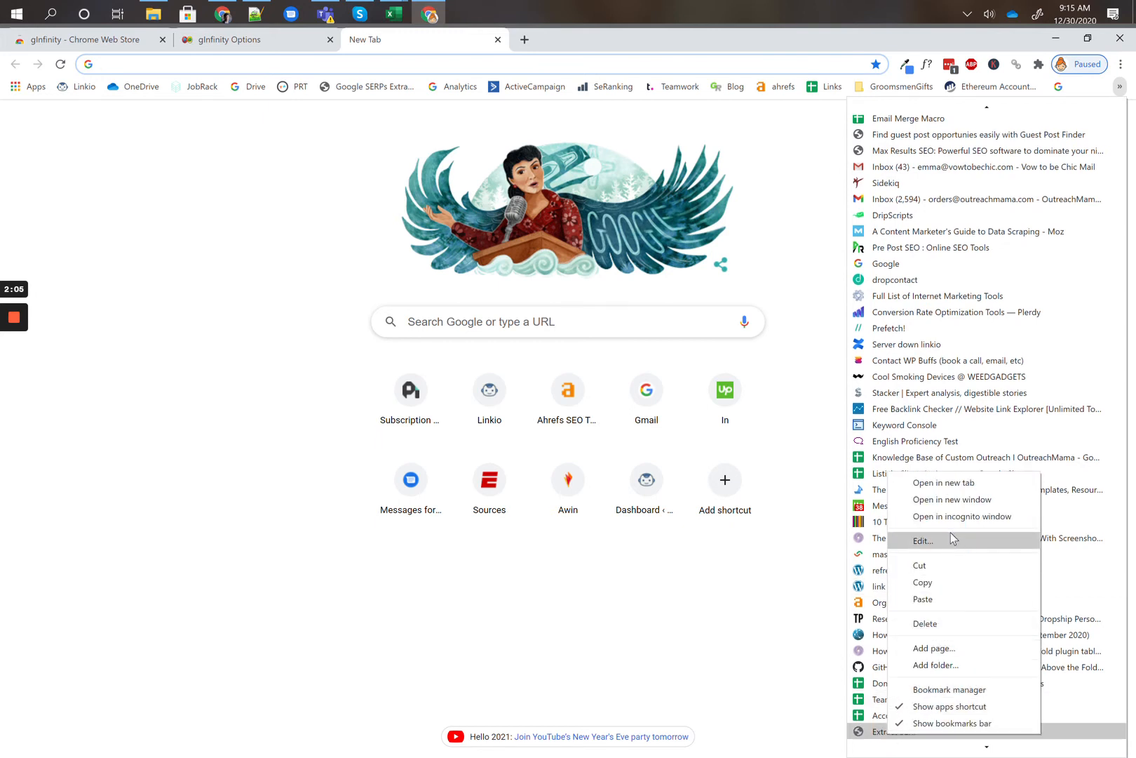
pyautogui.click(922, 540)
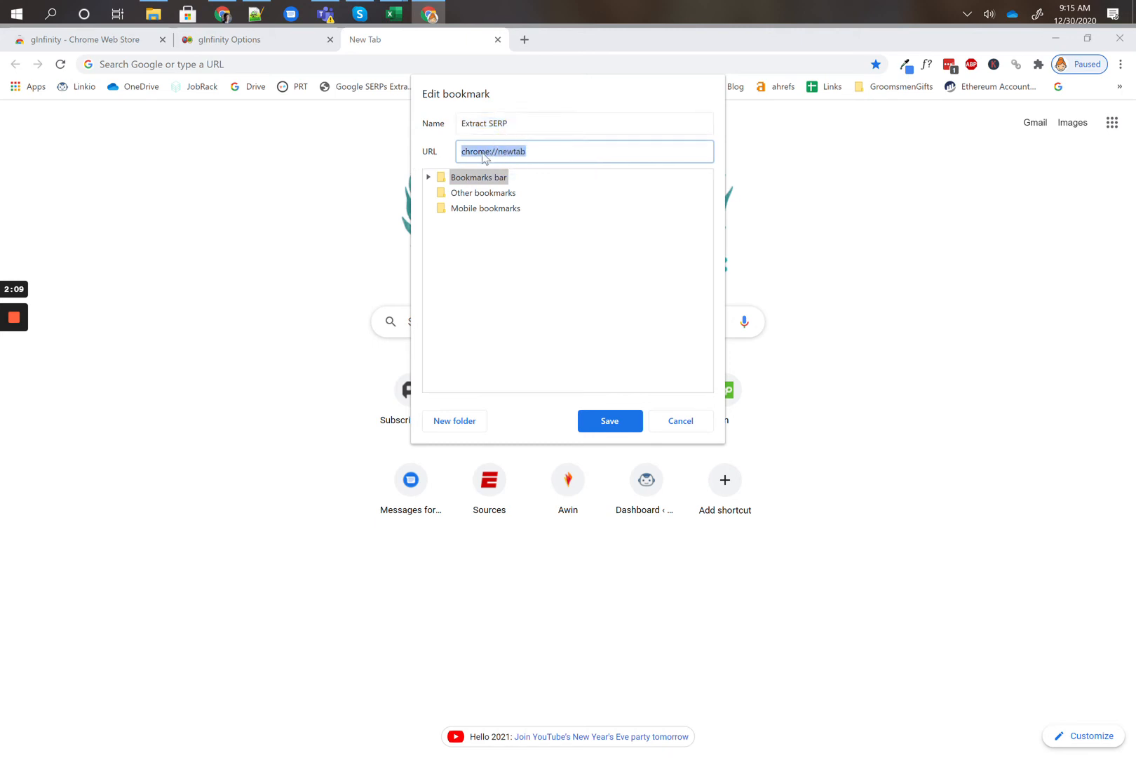
pyautogui.click(680, 420)
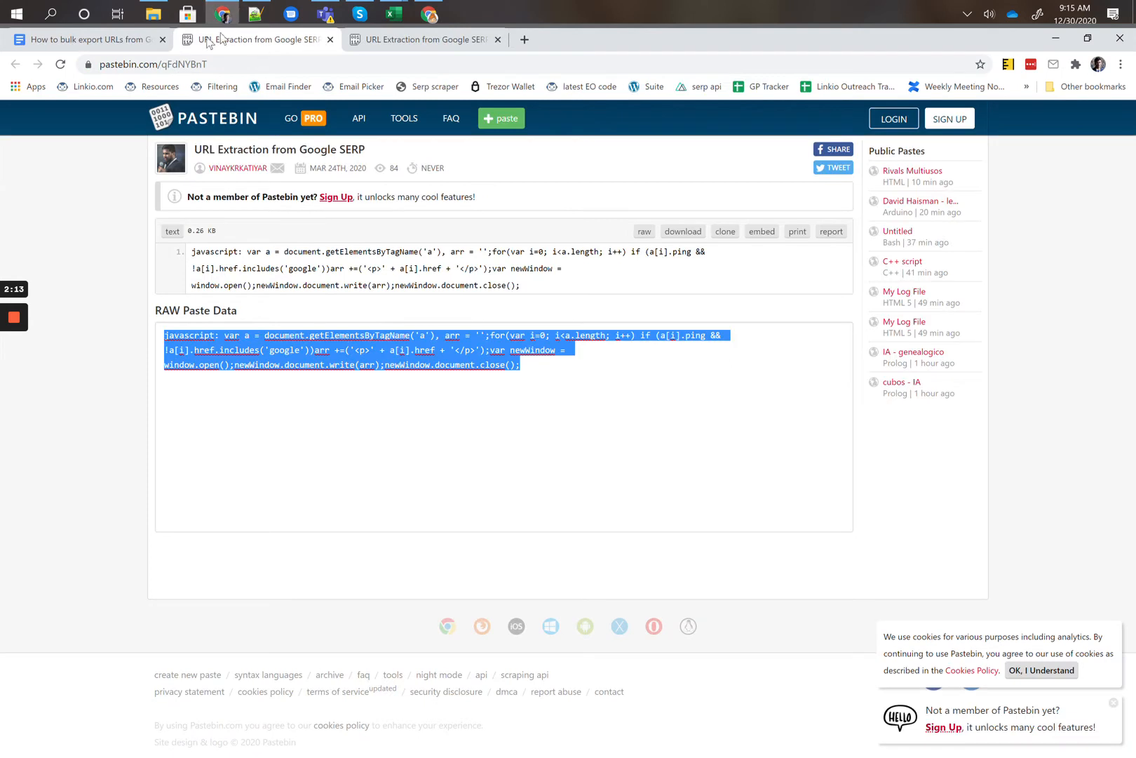
pyautogui.click(89, 39)
pyautogui.write('site:')
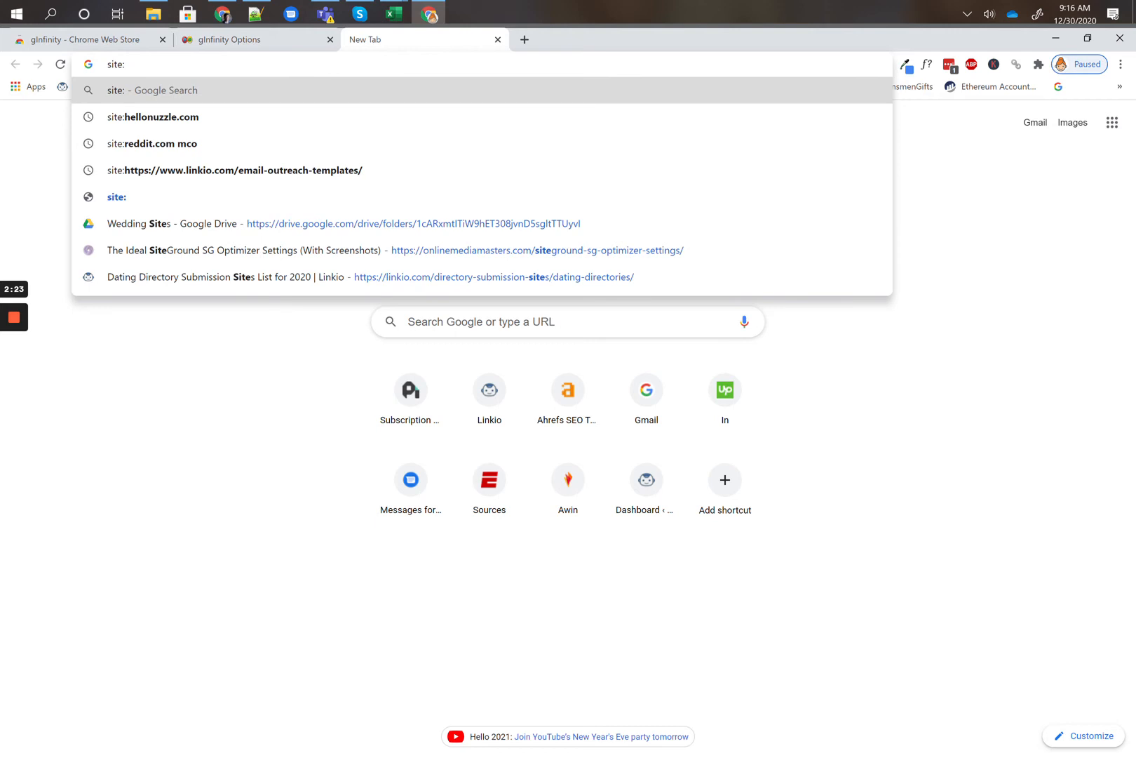
# Search Google for intitle:"seo tips" from a new tab's address bar.
pyautogui.write('intitle')
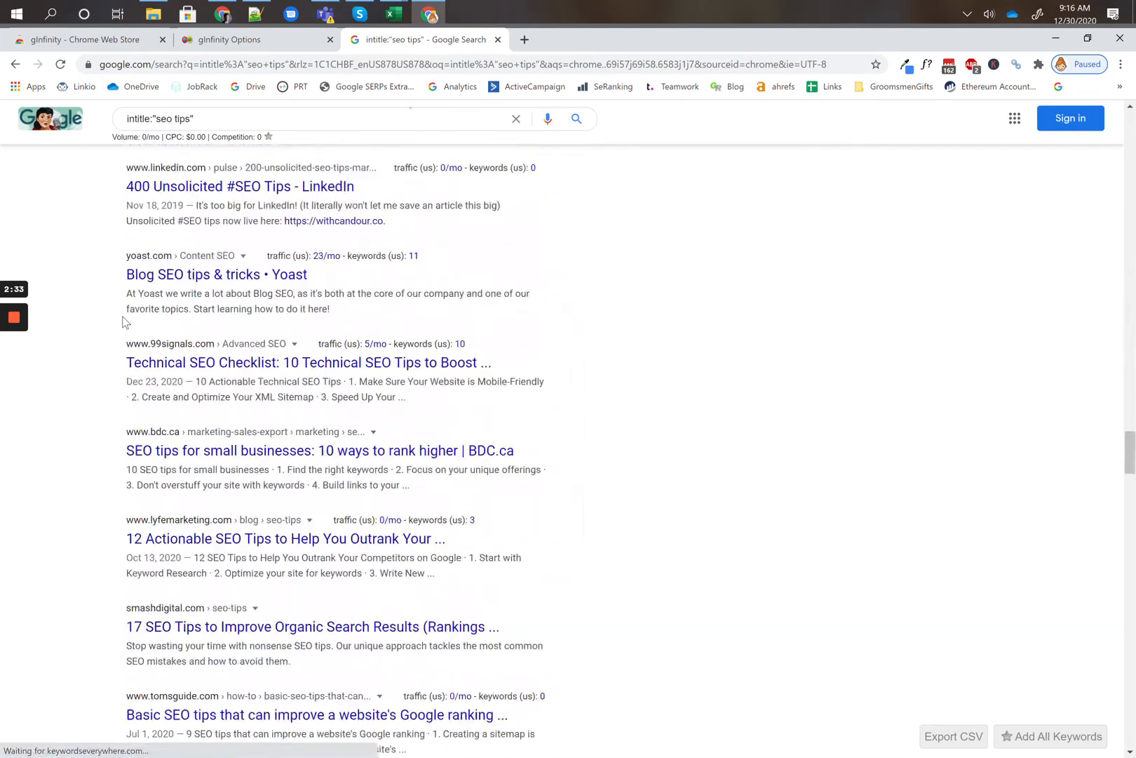
# Scroll to the end of the seo tips results and show the overflow bookmarks.
pyautogui.scroll(-3)
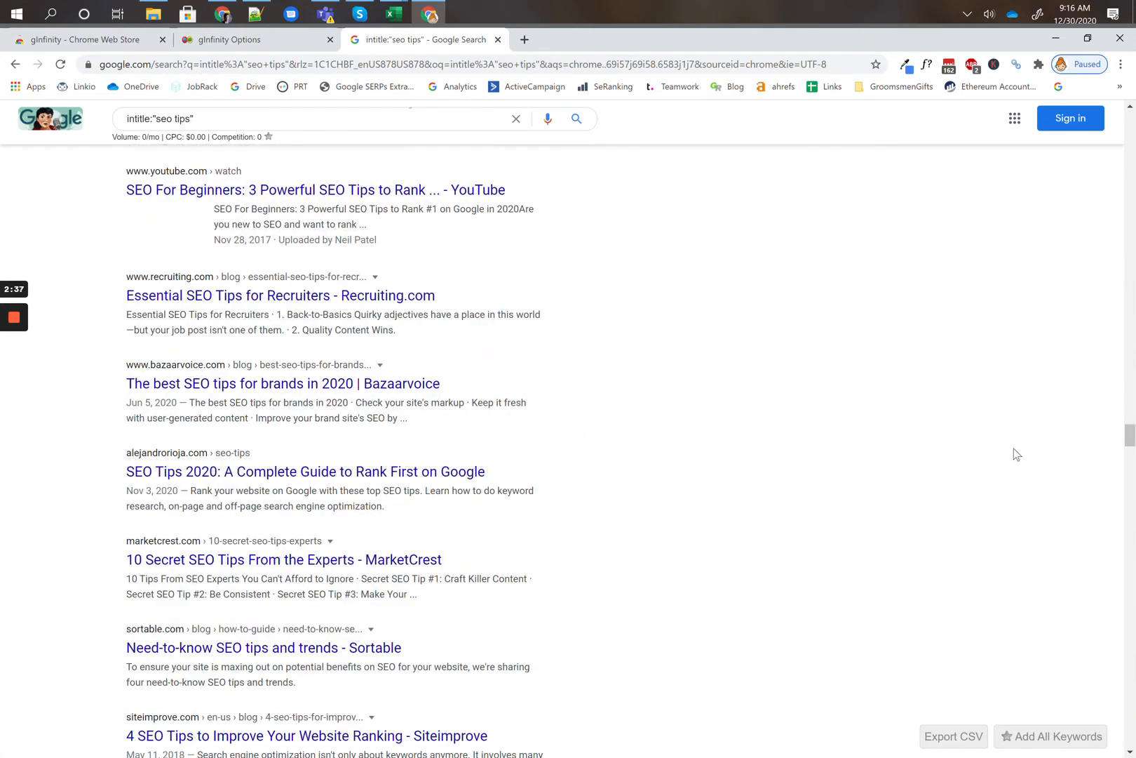
pyautogui.scroll(-3)
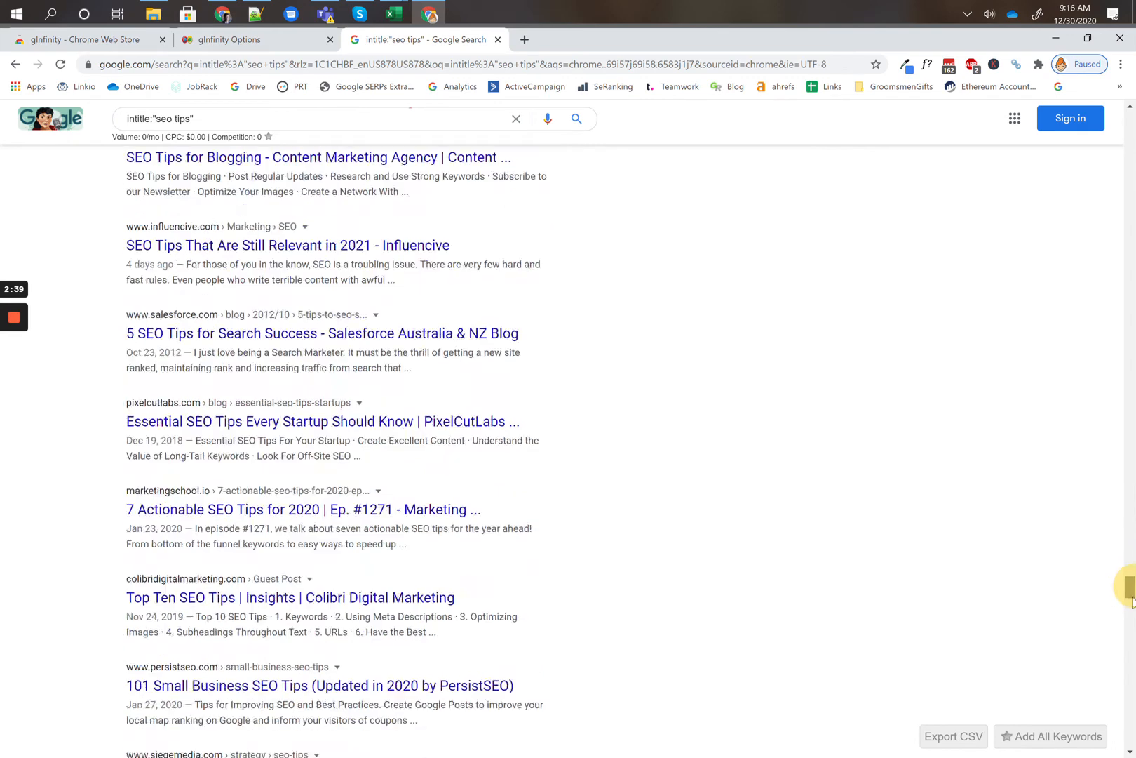
pyautogui.scroll(-3)
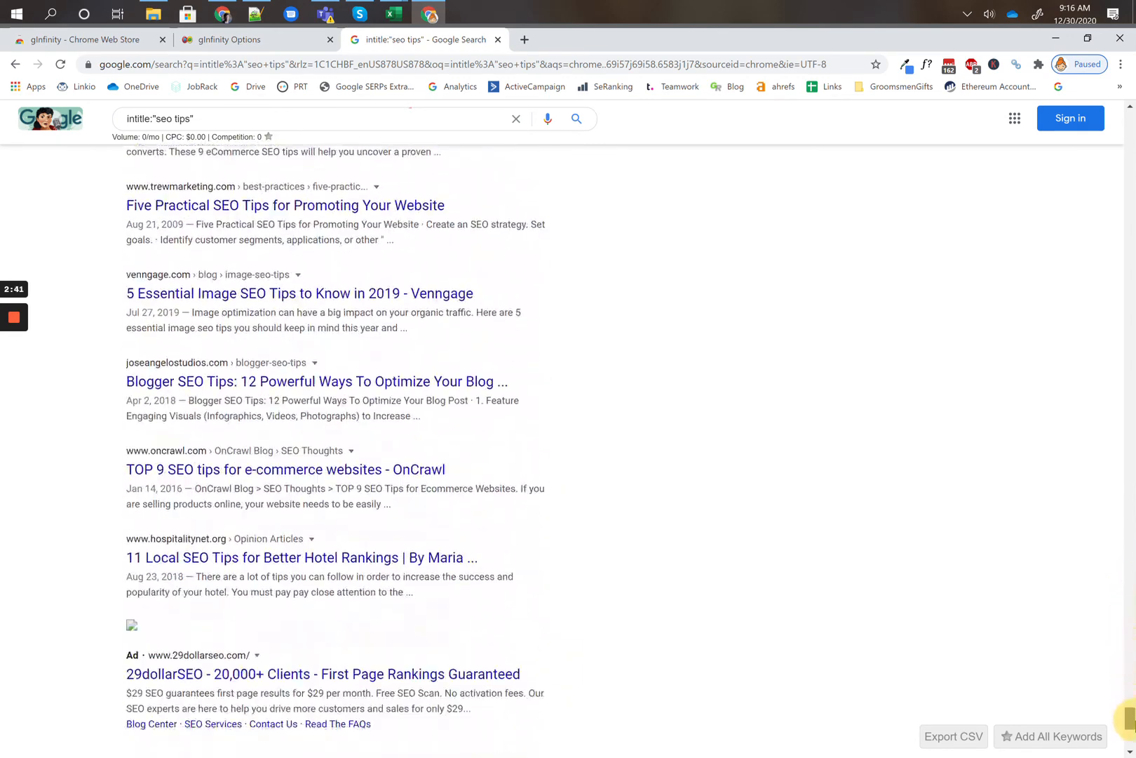
pyautogui.scroll(-3)
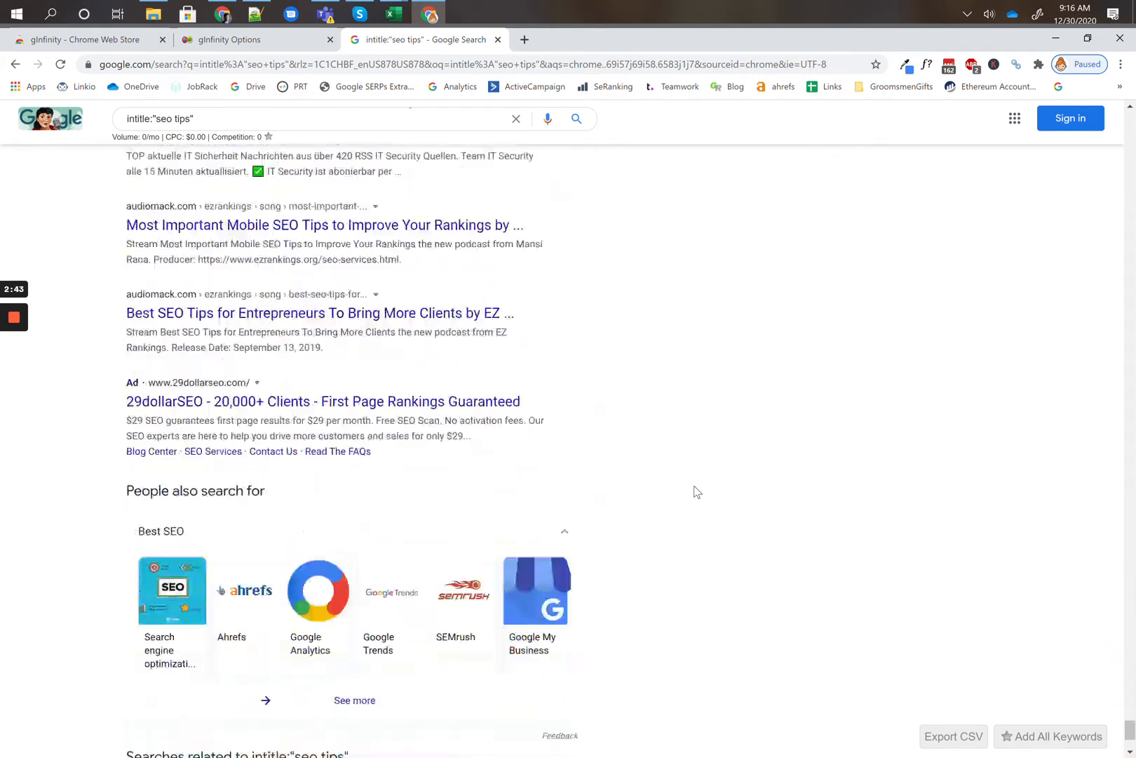
pyautogui.scroll(-3)
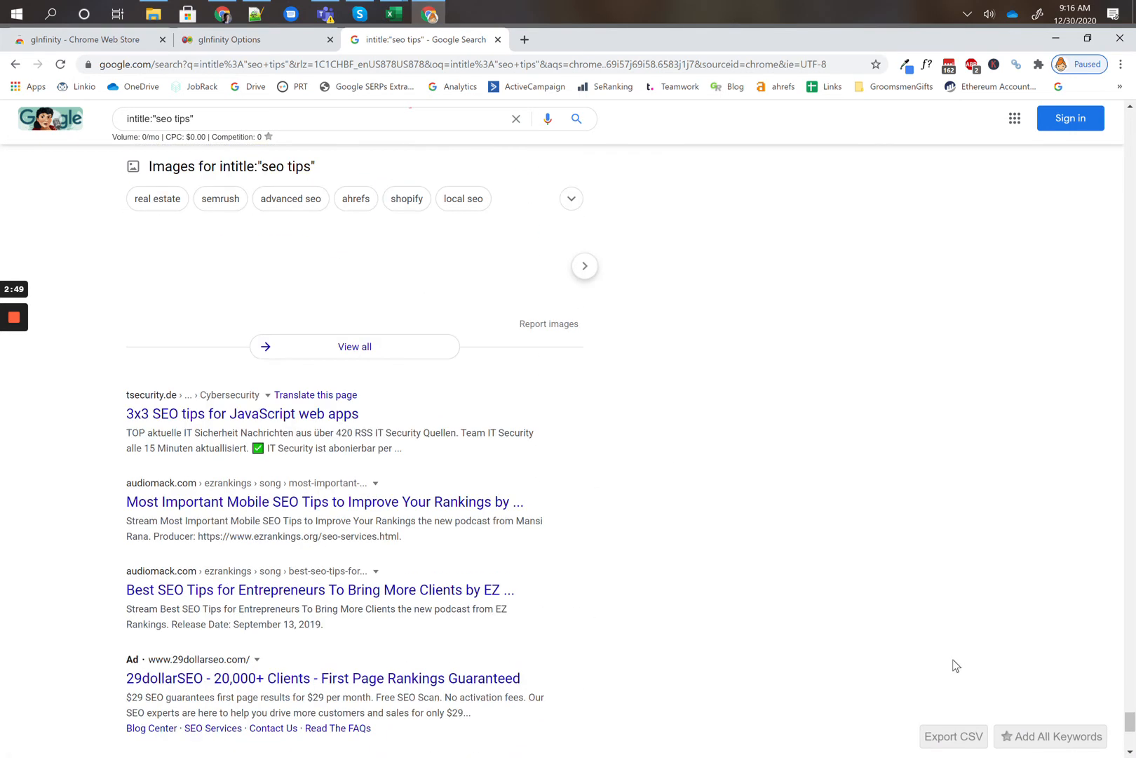
pyautogui.scroll(-3)
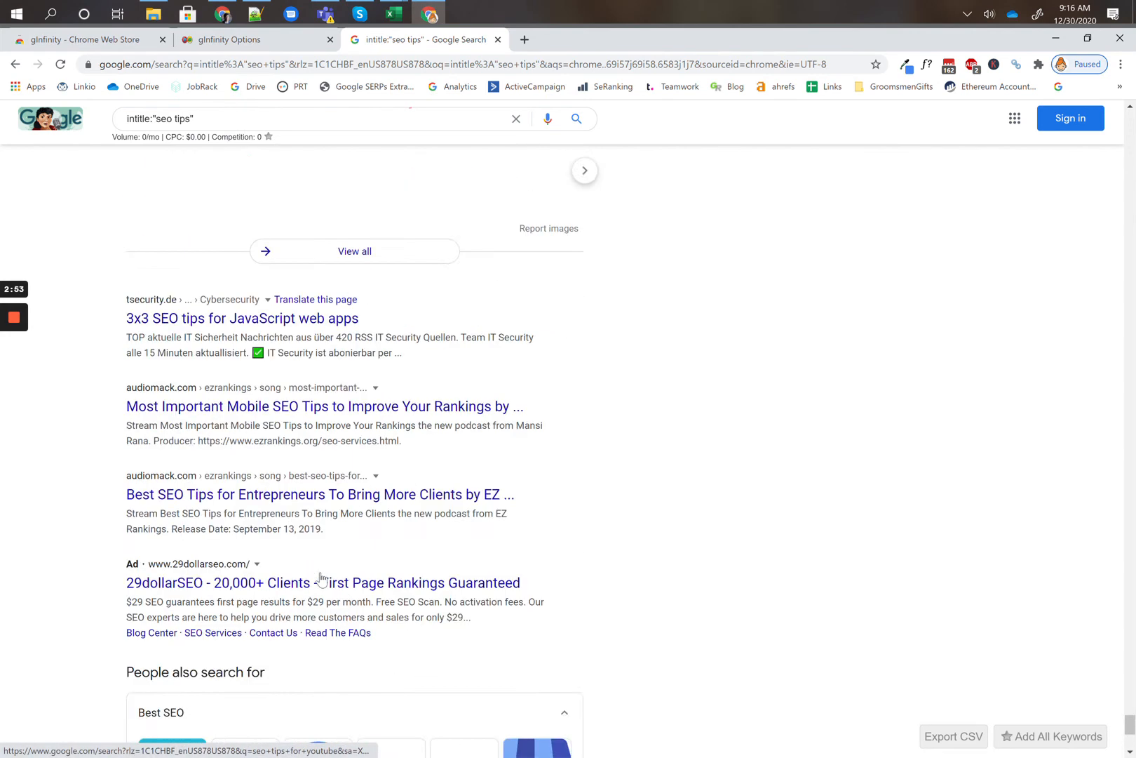
pyautogui.scroll(-3)
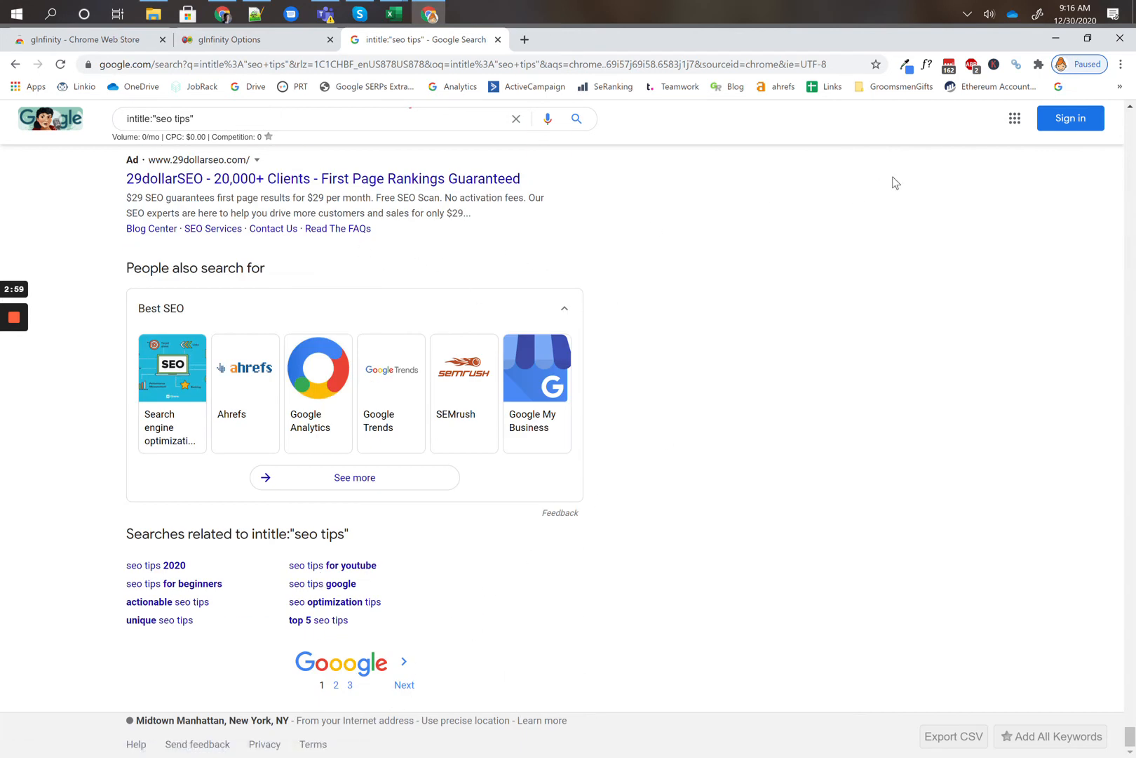
pyautogui.click(1119, 86)
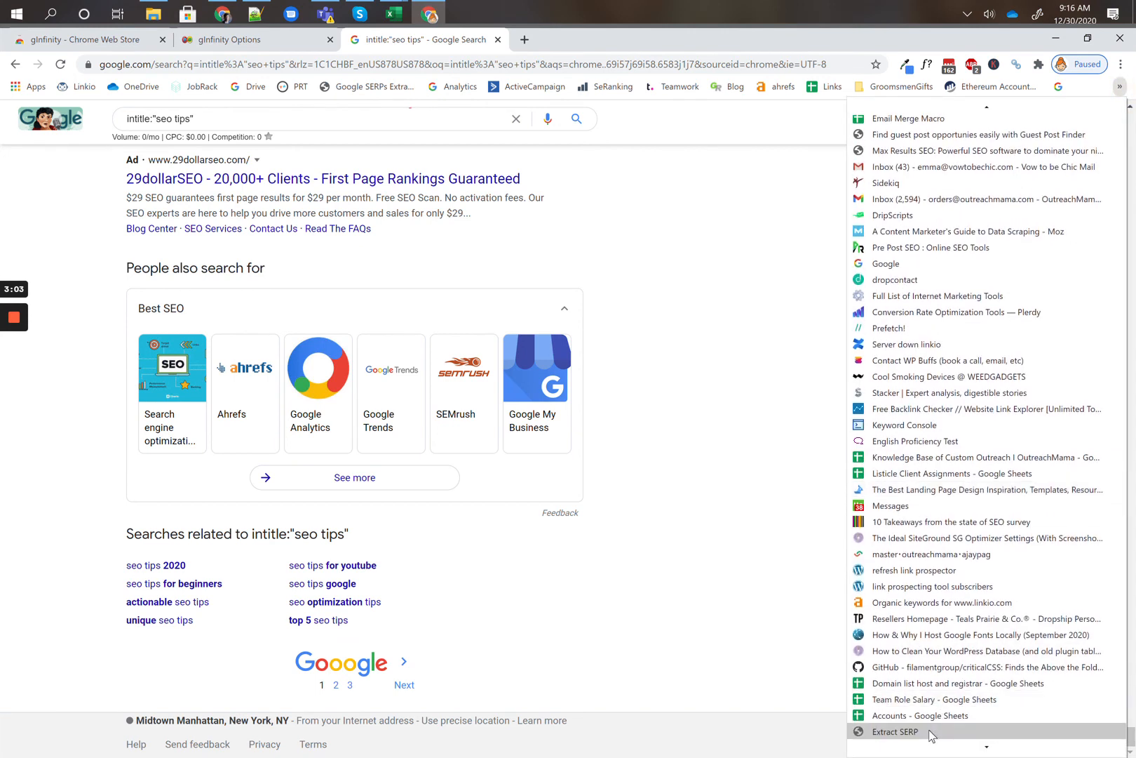
# Run Extract SERP, then always allow pop-ups and redirects from google.com.
pyautogui.click(894, 731)
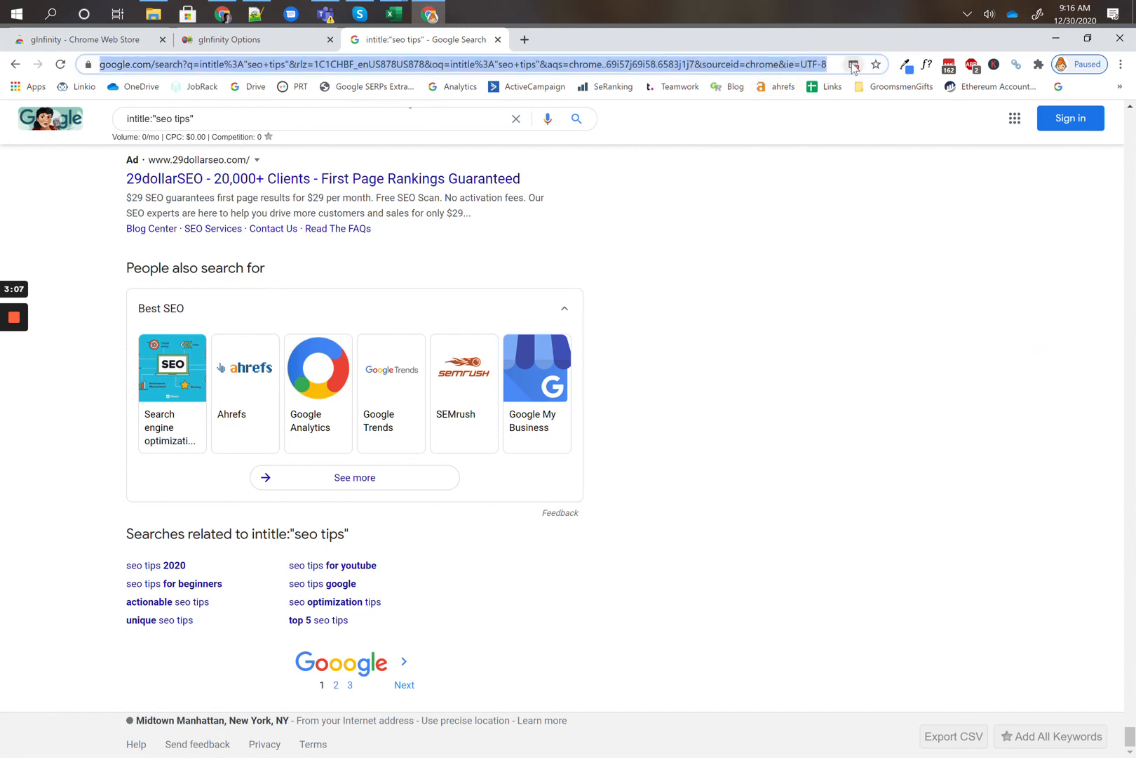
pyautogui.click(854, 64)
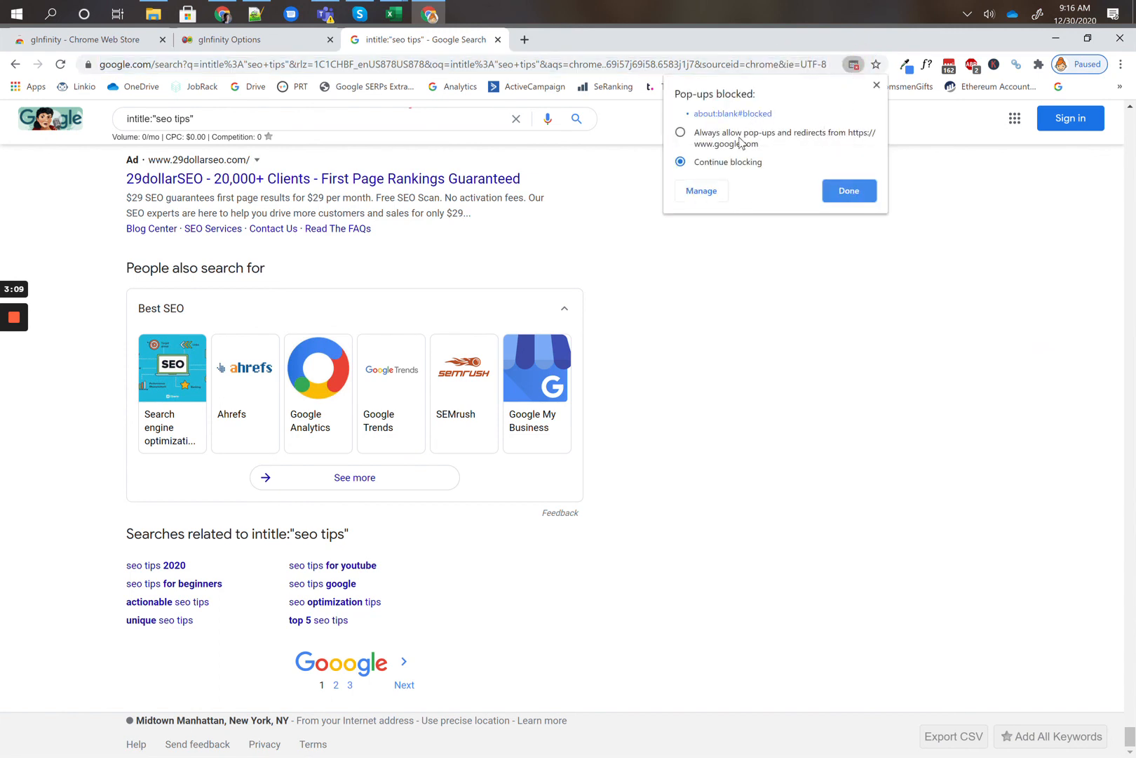
pyautogui.click(681, 132)
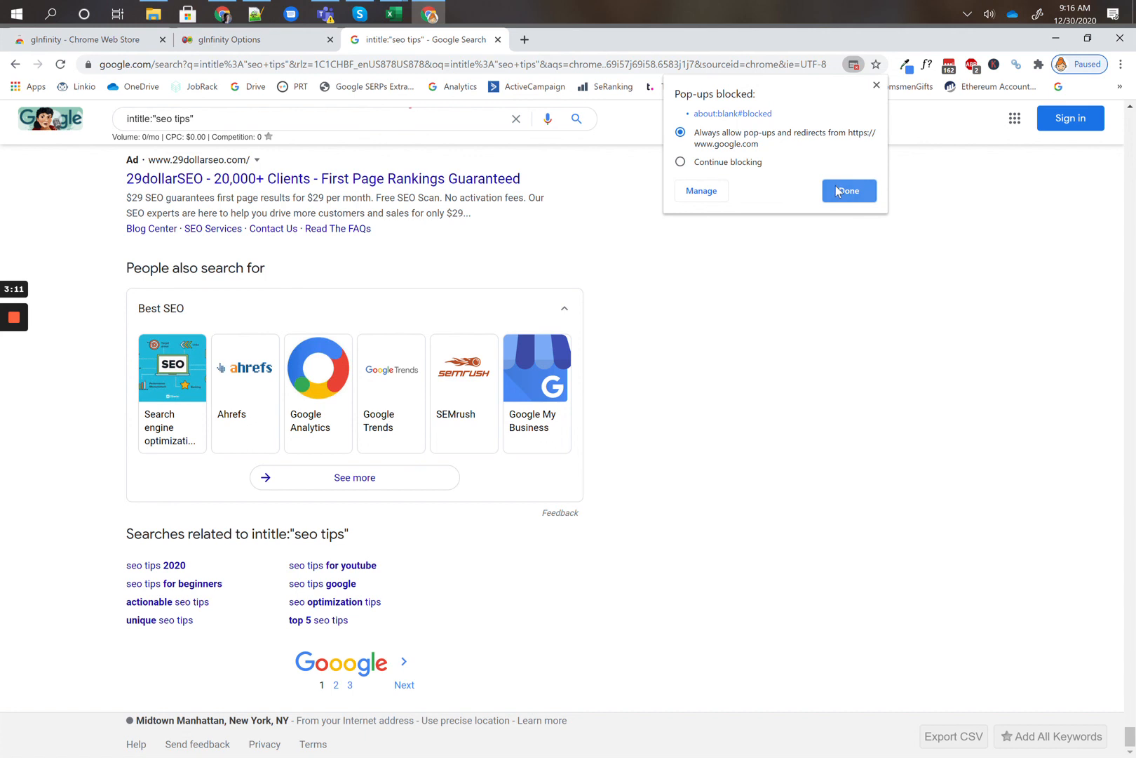
pyautogui.click(849, 191)
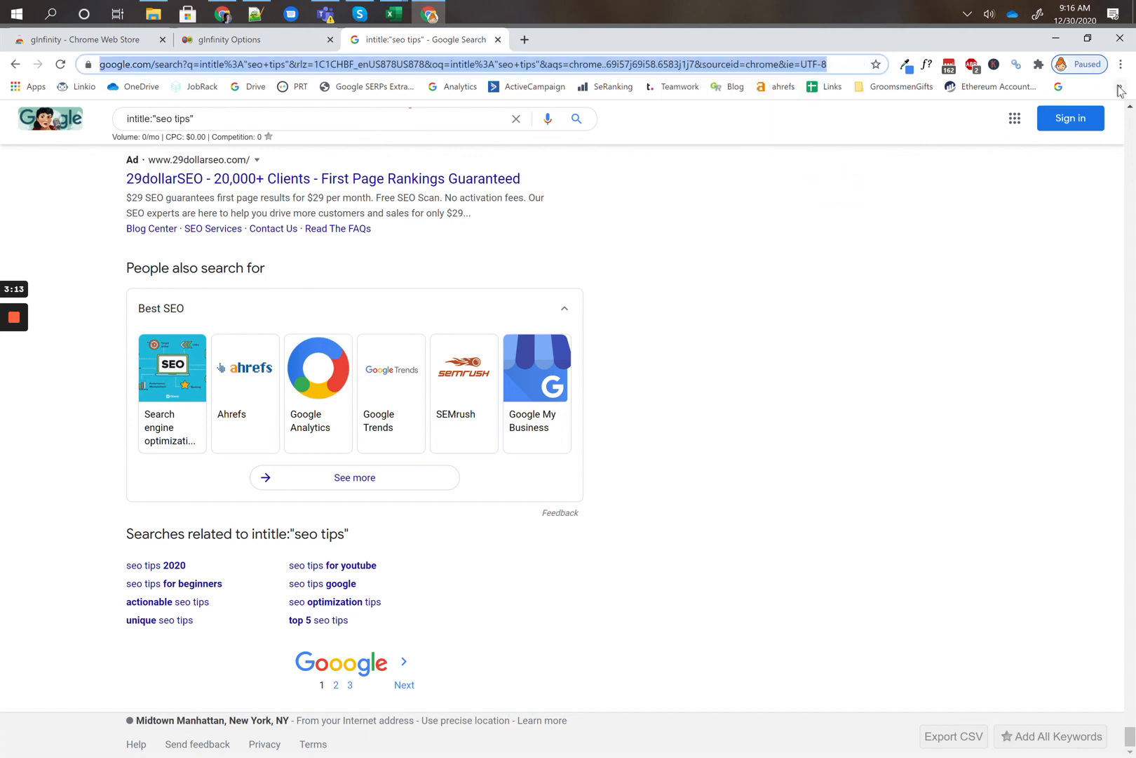
pyautogui.click(1120, 86)
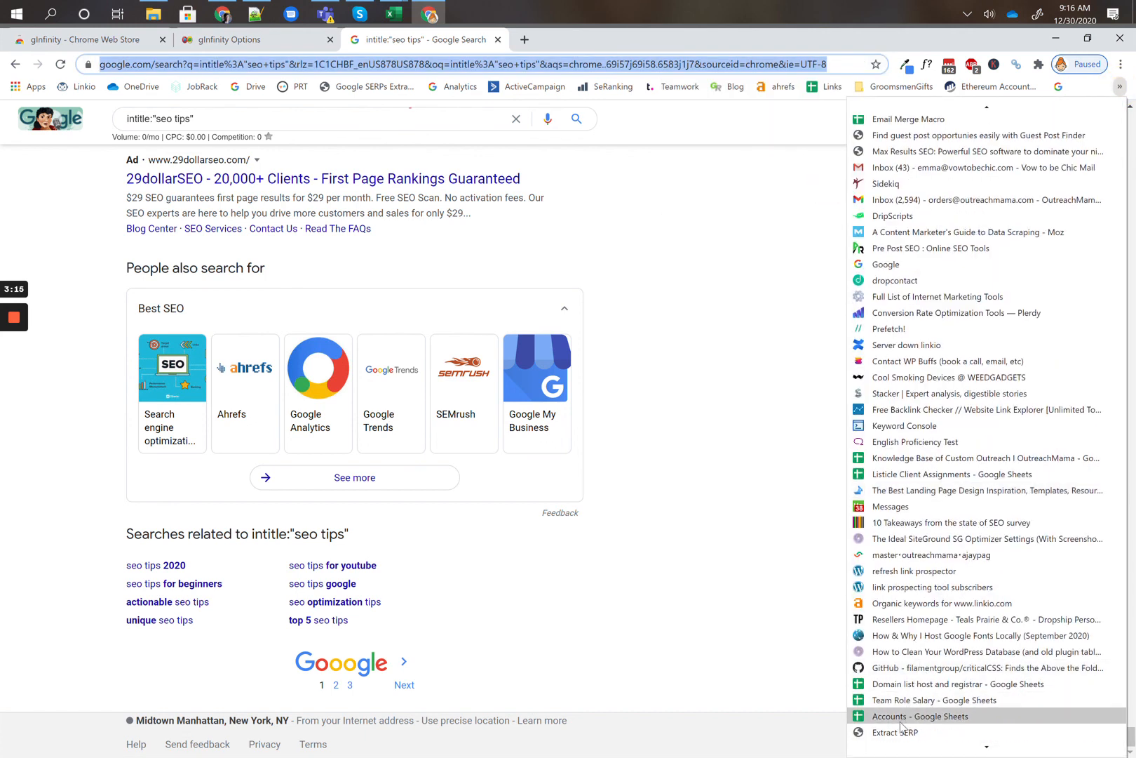
# Rerun Extract SERP and select all extracted seo tips URLs on the new about:blank page.
pyautogui.click(895, 732)
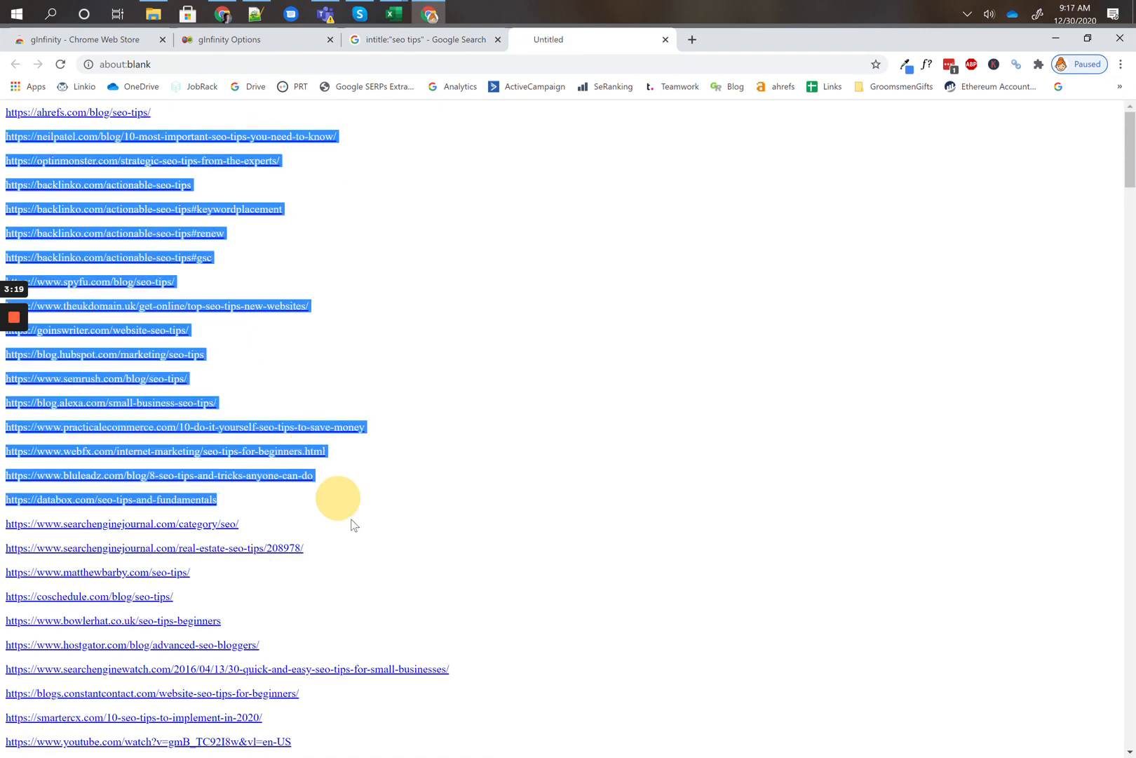
pyautogui.scroll(-3)
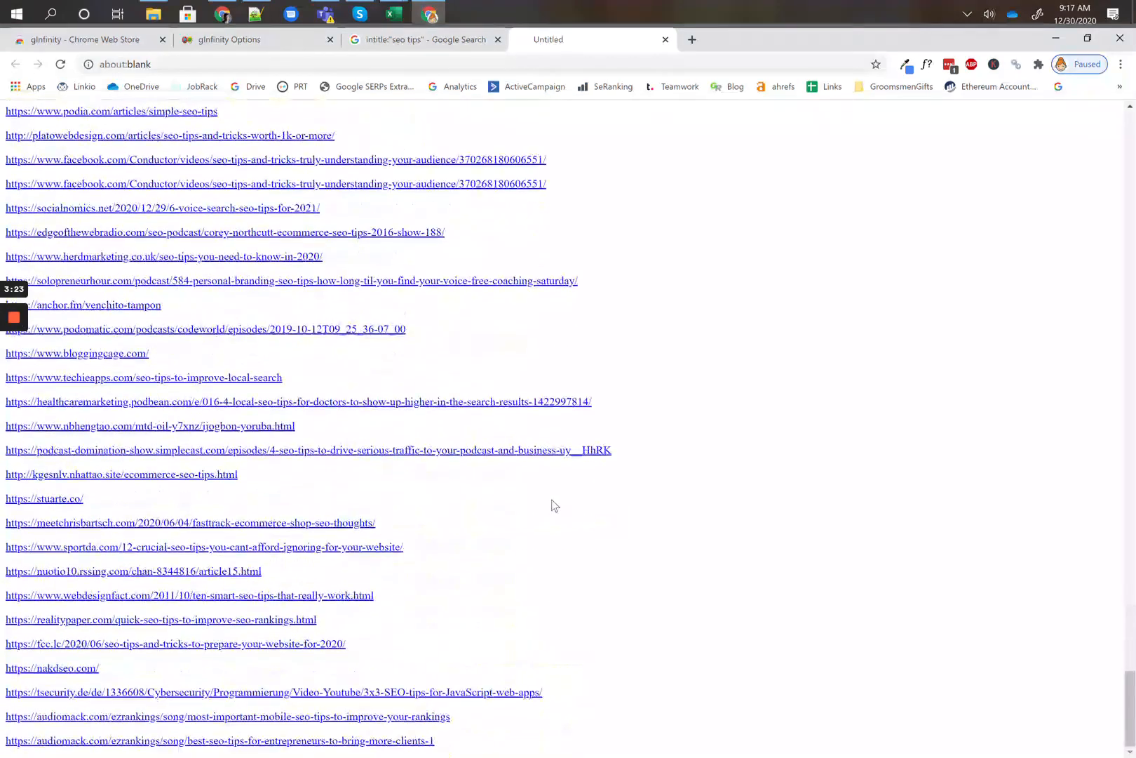
pyautogui.press('ctrl+a')
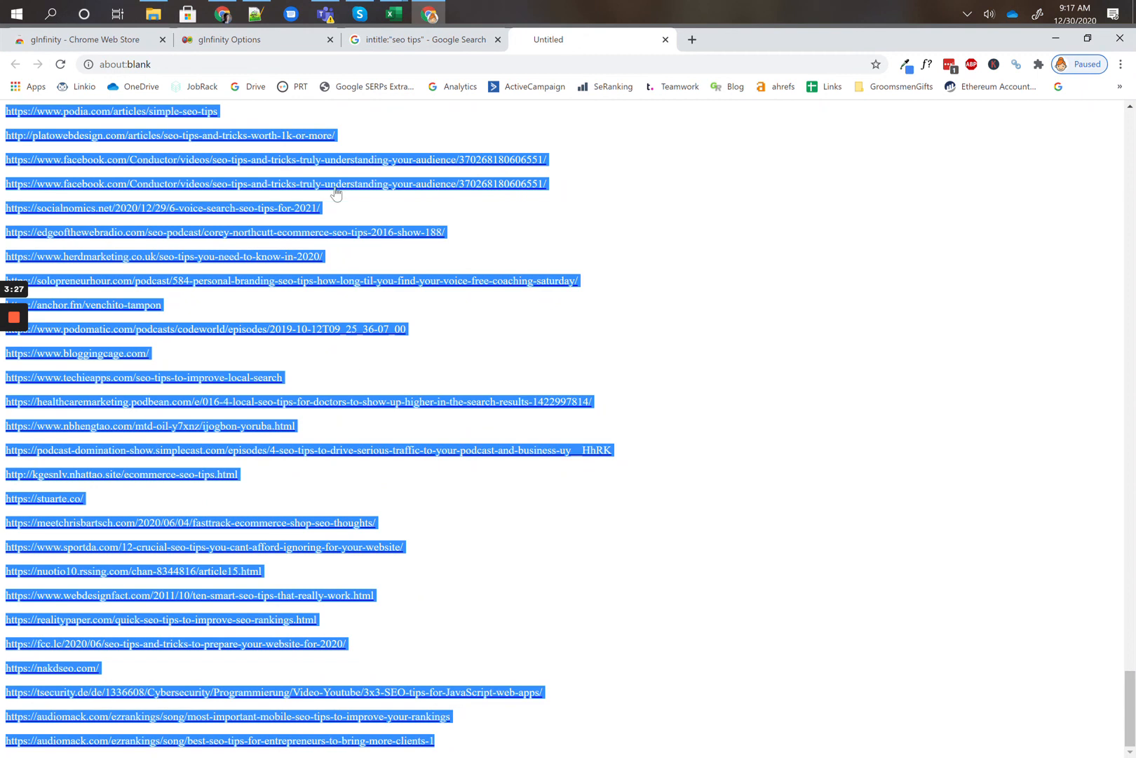
pyautogui.moveTo(464, 277)
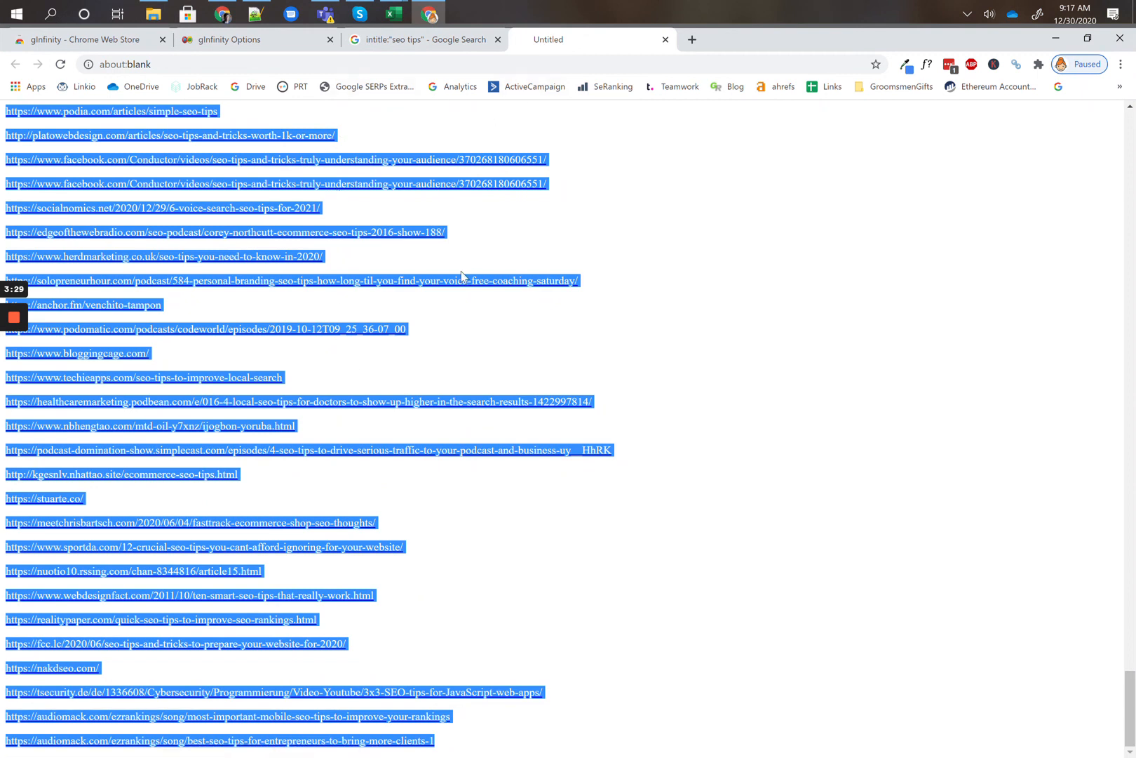